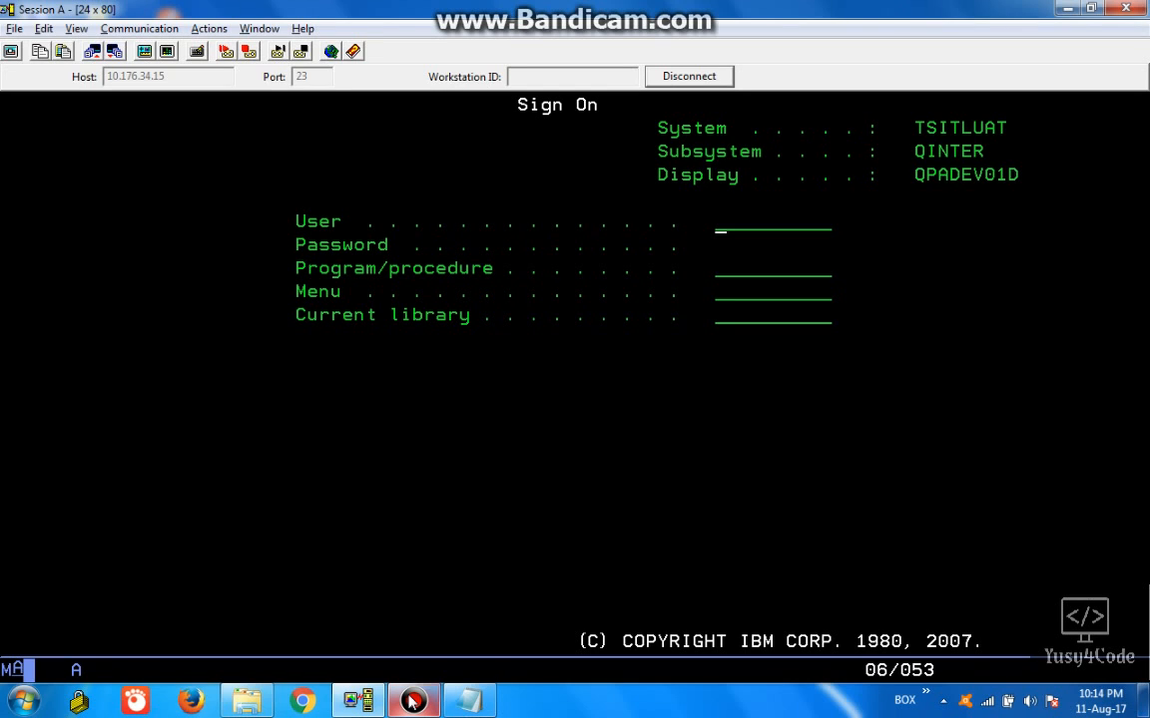
- Sign on as DEVYUS and enter WRKACTJOB SBS(QHTTPSVR) to list the subsystem's active jobs
text(D)
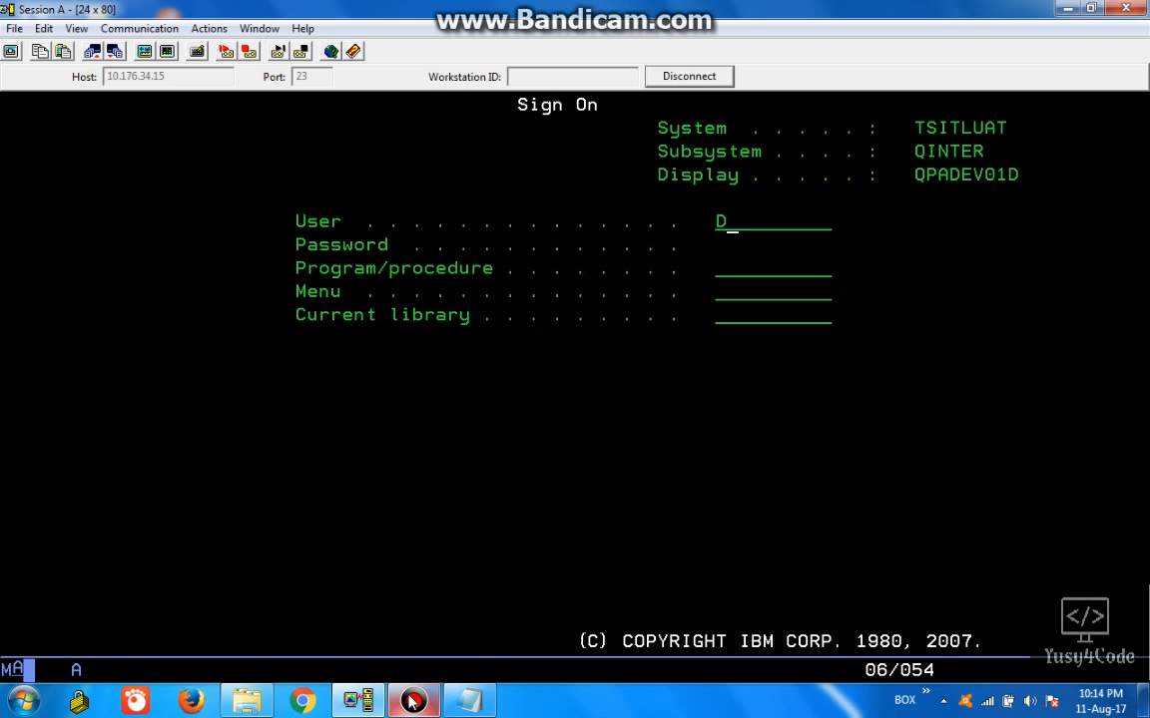
text(EVYUS)
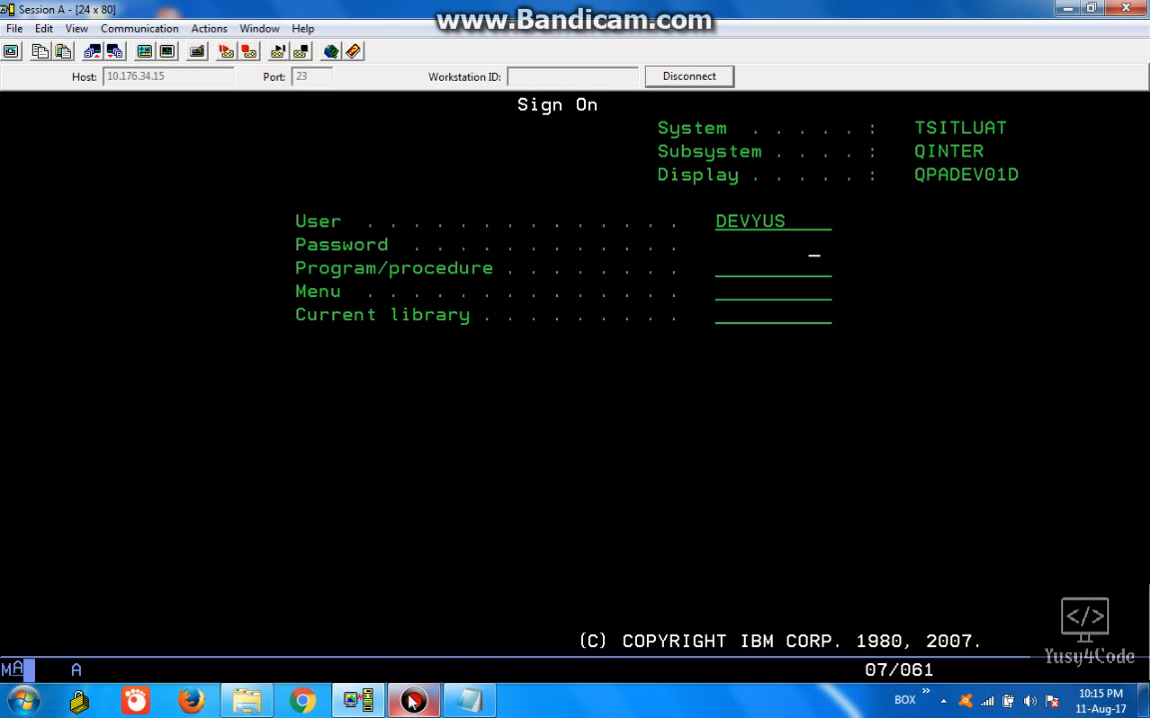
key(Enter)
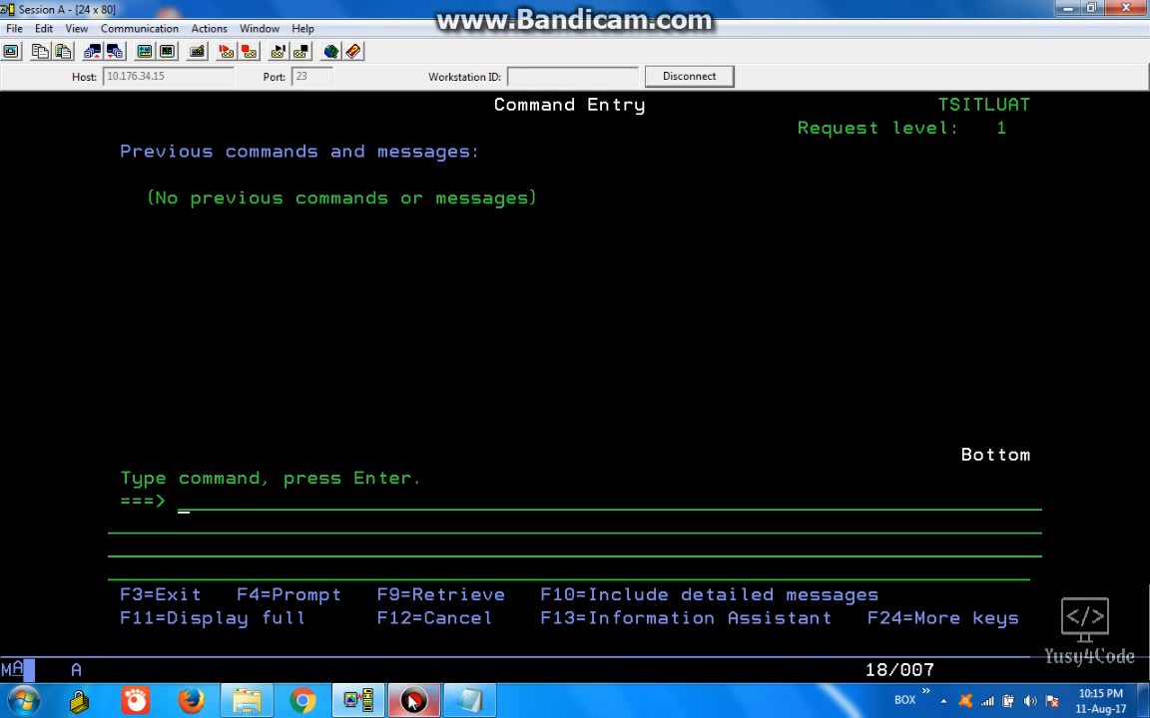
text(WRKACTJOB SBS(QHTTPSVR))
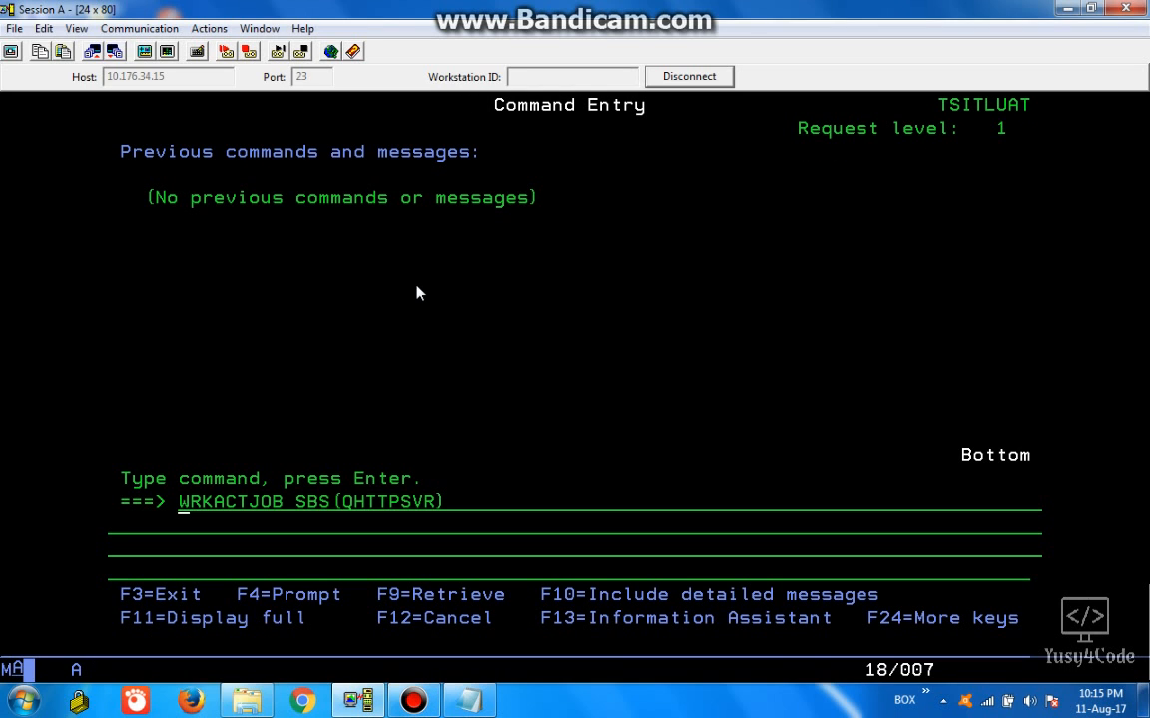
mouse_move(349, 529)
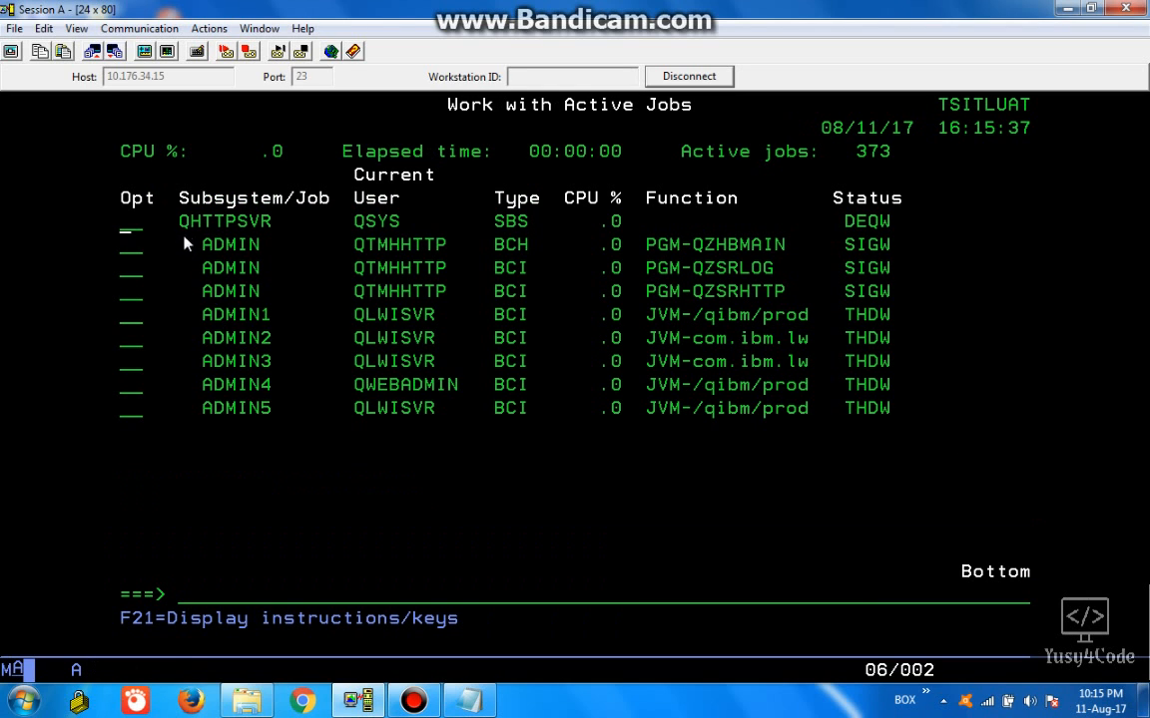
mouse_move(894, 469)
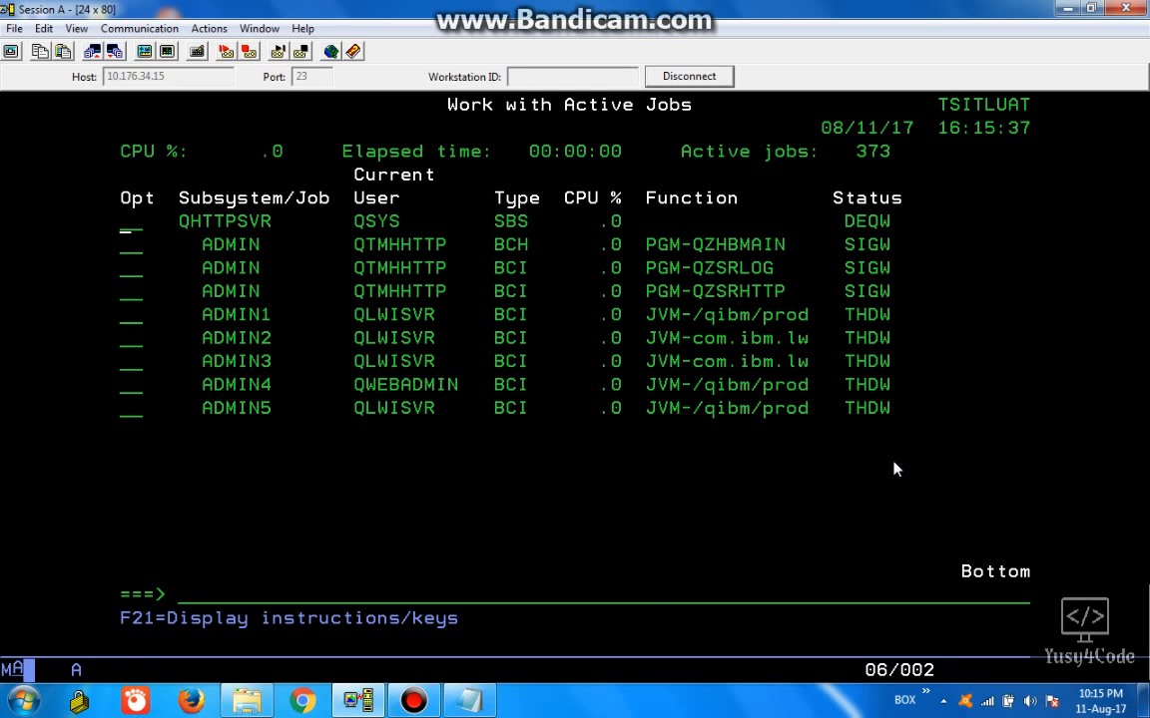
- Start the *ADMIN HTTP server, then enter STRTCPSVR SERVER(*HTTP) HTTPSVR(APACHEDFT)
text(STRTCPSVR *HTTP HTTPSVR(*ADMIN))
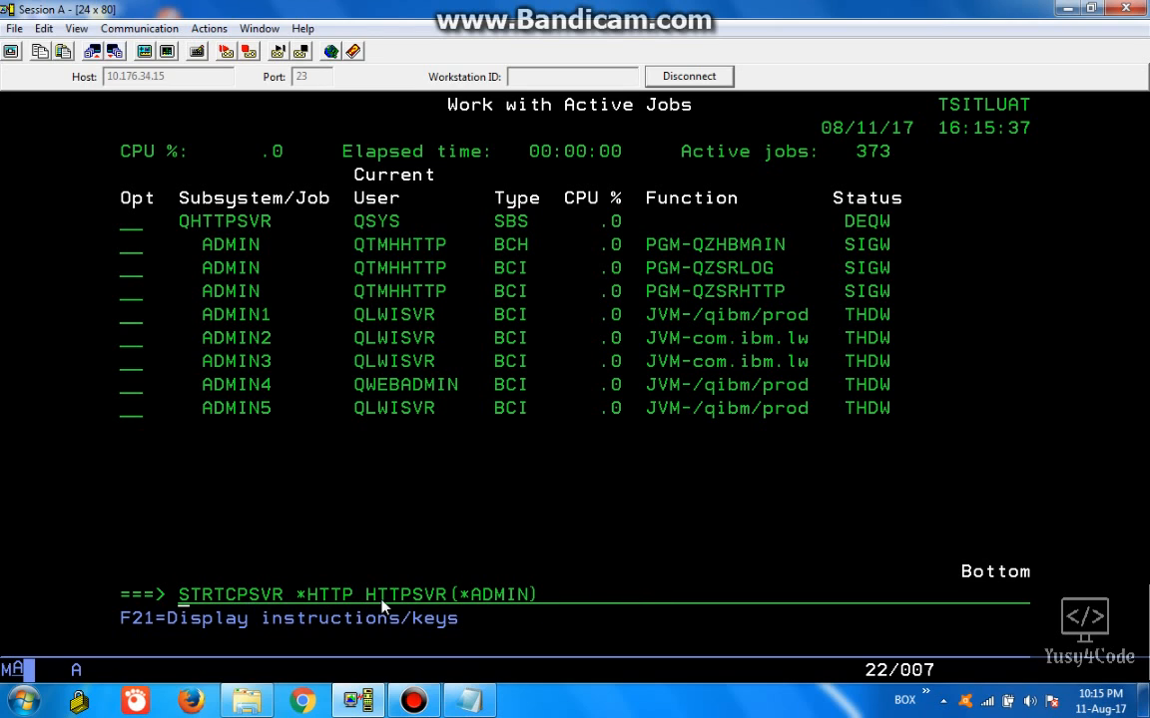
mouse_move(267, 615)
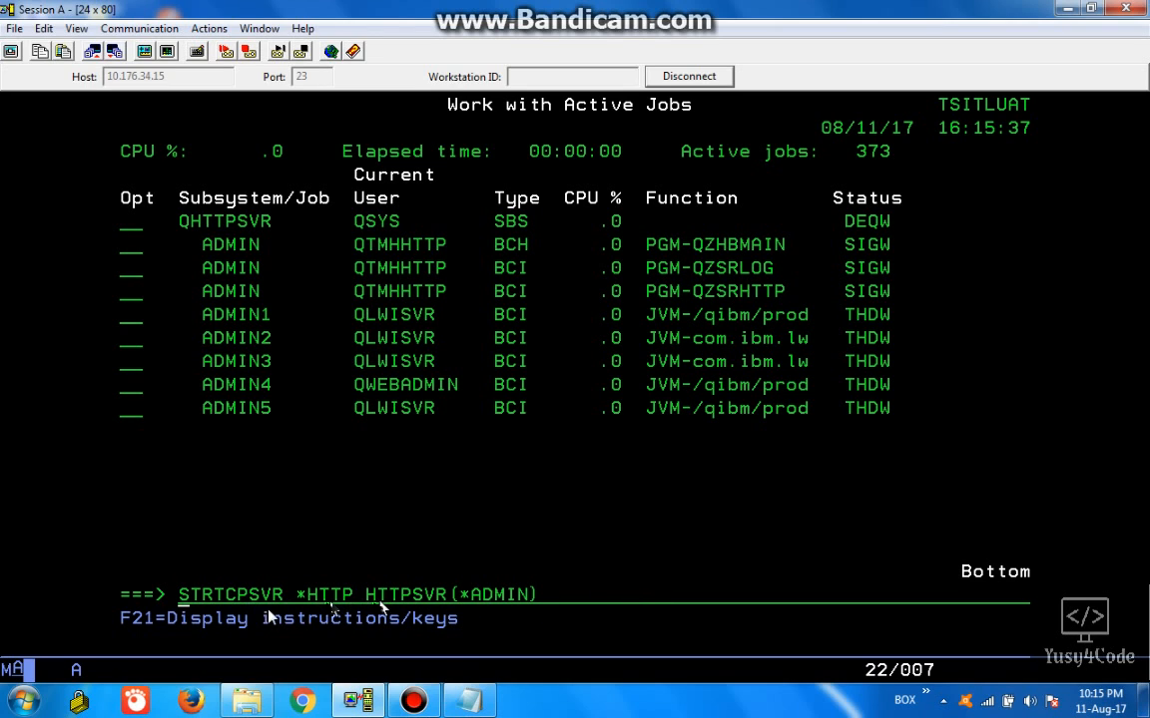
mouse_move(379, 606)
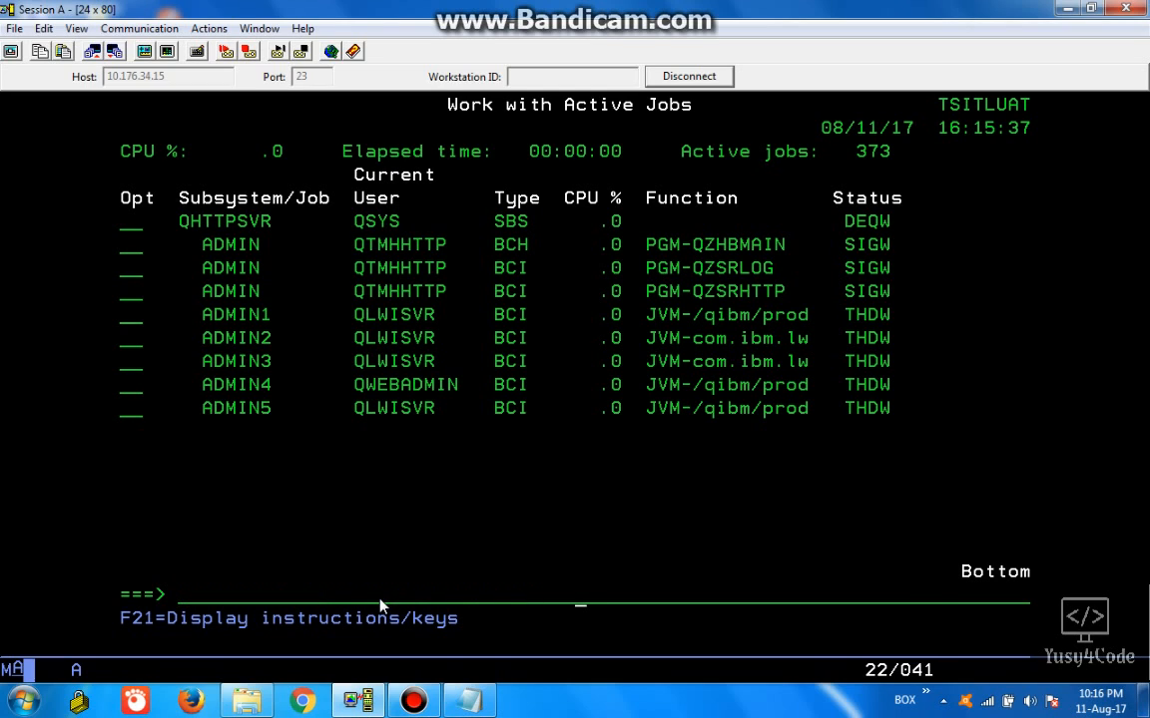
mouse_move(431, 343)
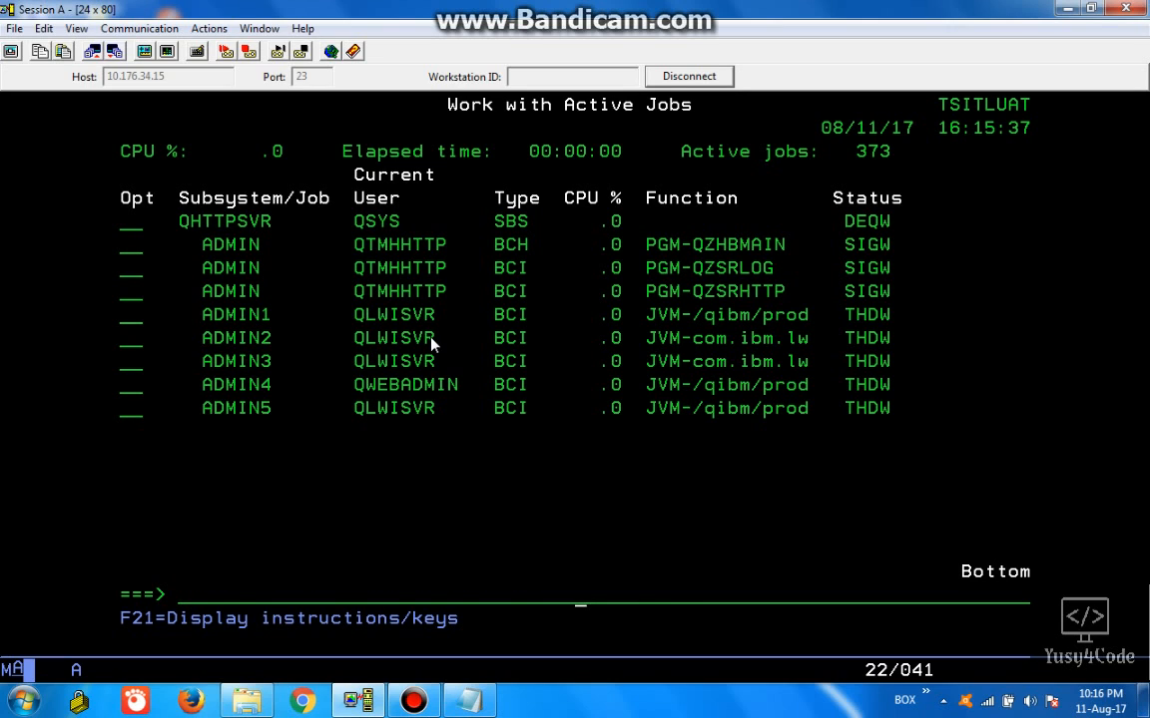
text(STRTCPSVR SERVER(*HTTP) HTTPSVR(APACHEDFT))
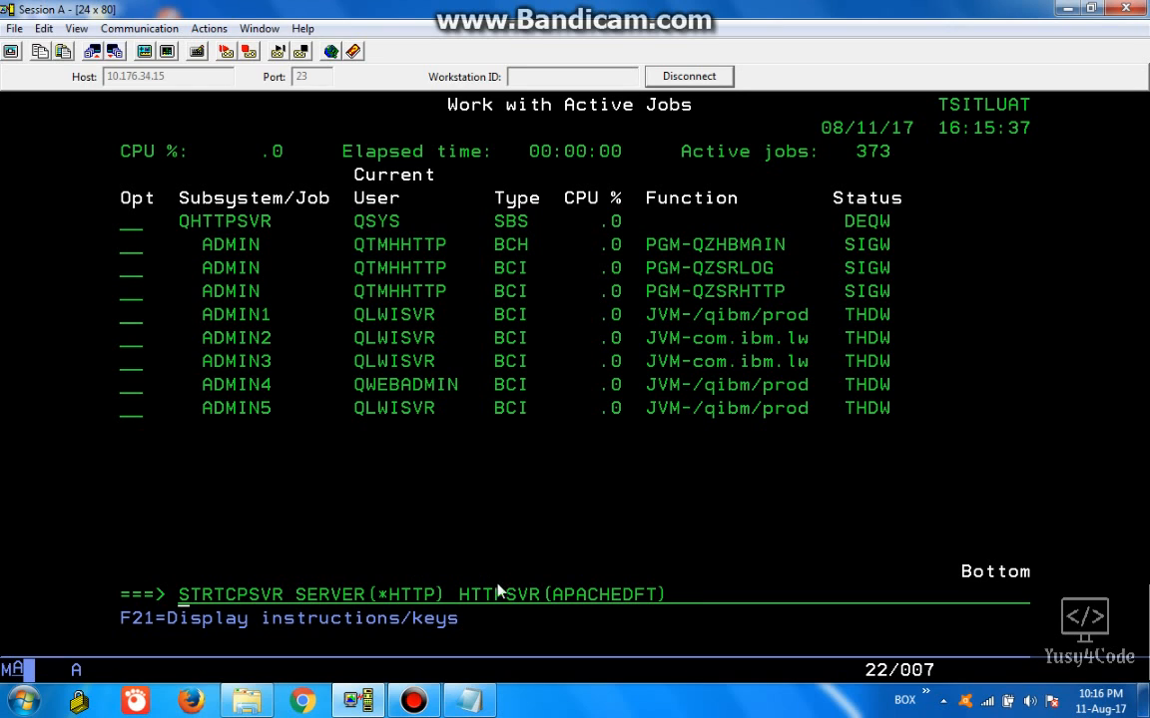
mouse_move(335, 611)
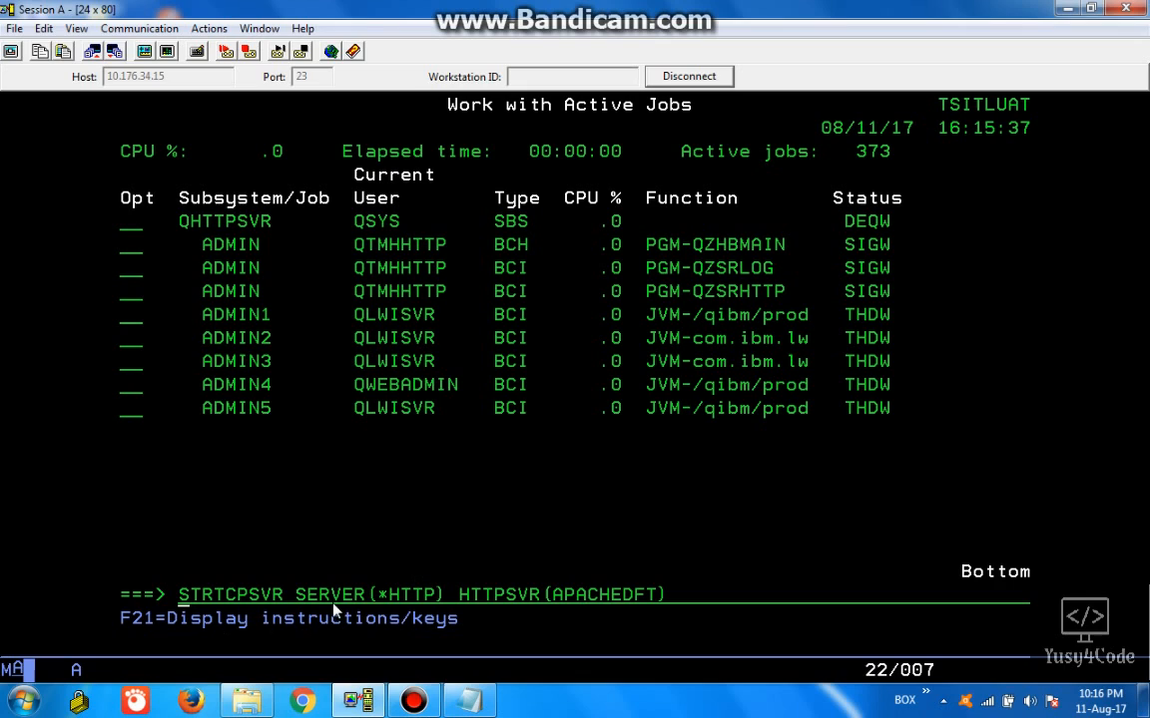
mouse_move(539, 611)
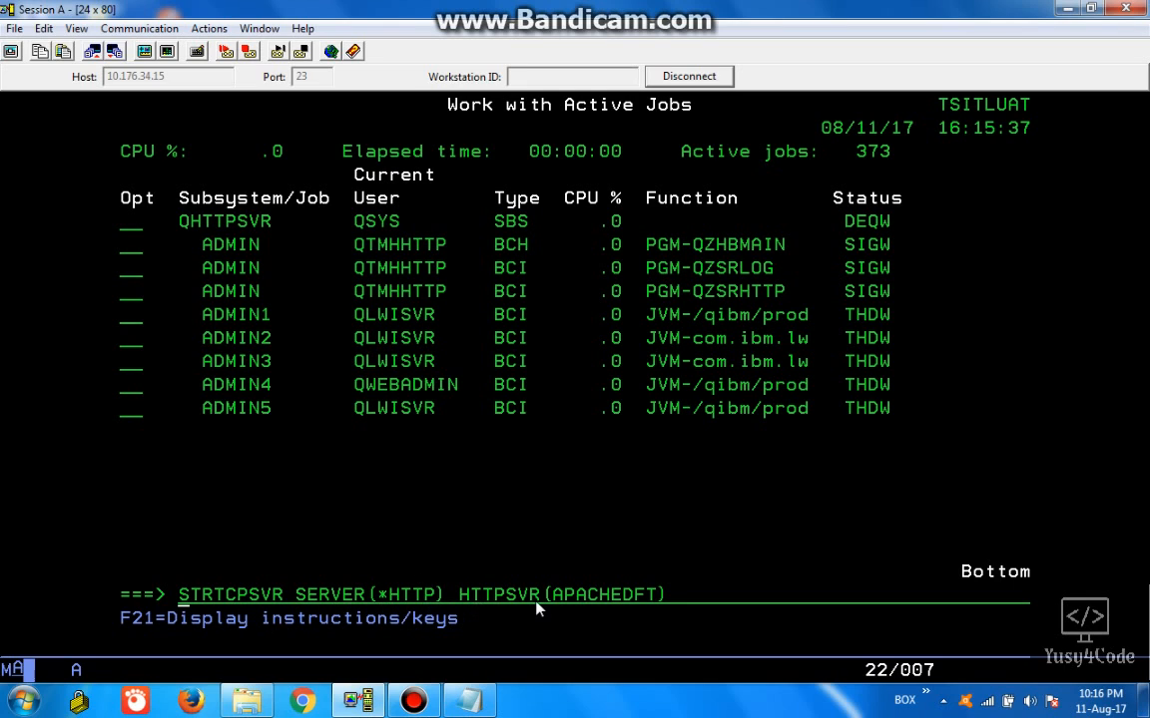
mouse_move(639, 611)
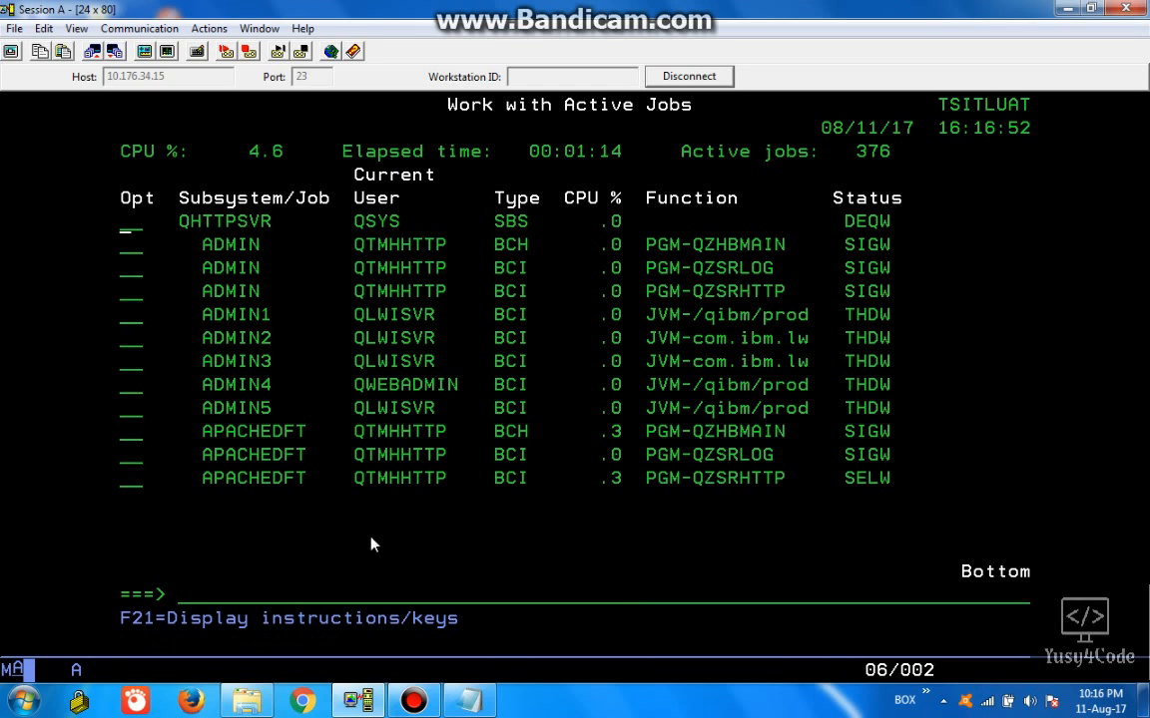
mouse_move(922, 517)
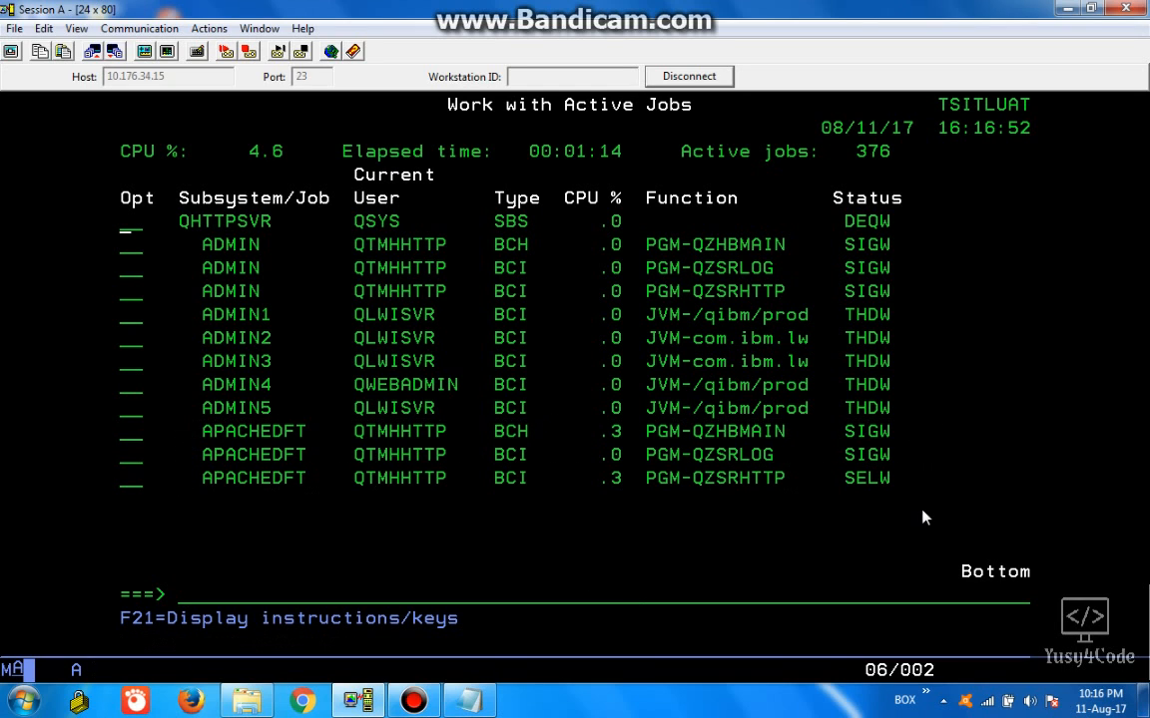
mouse_move(387, 485)
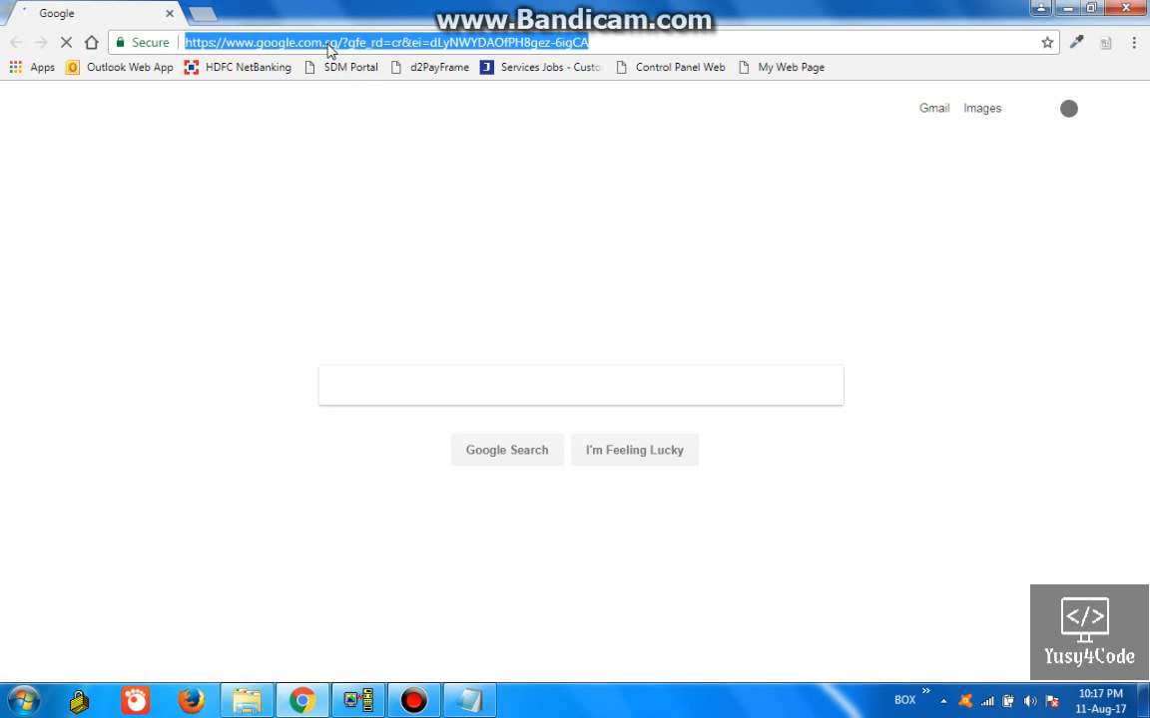
text(10.176.34.15/index.html)
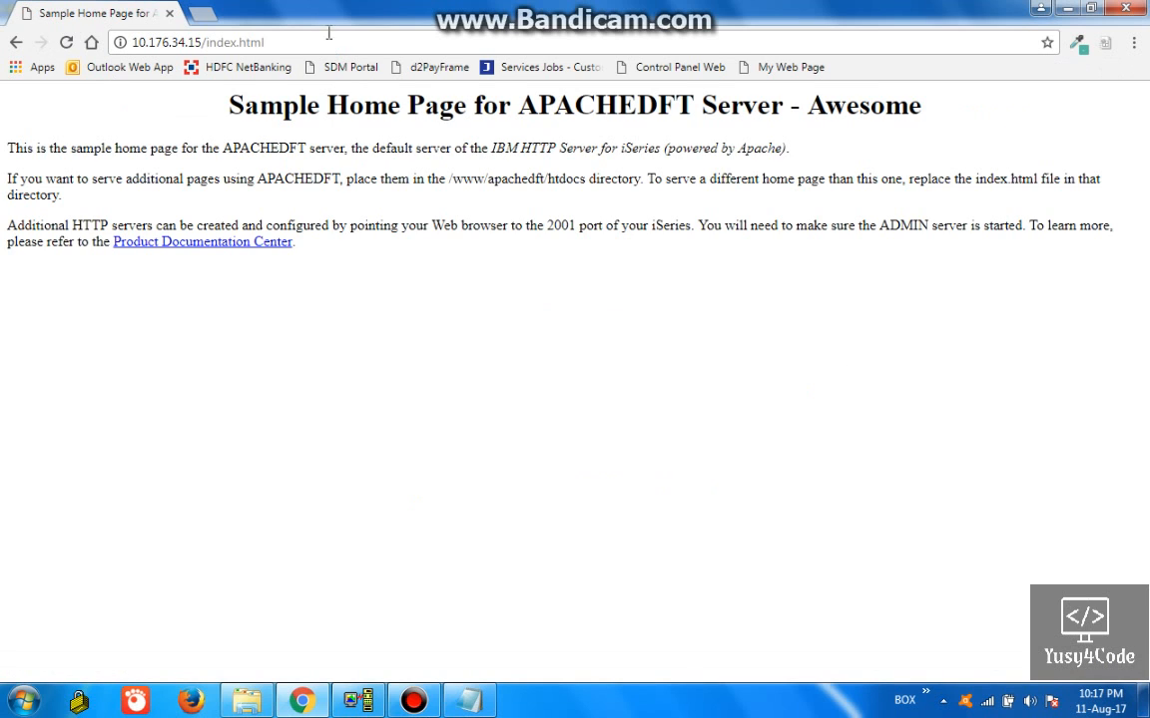
mouse_move(573, 295)
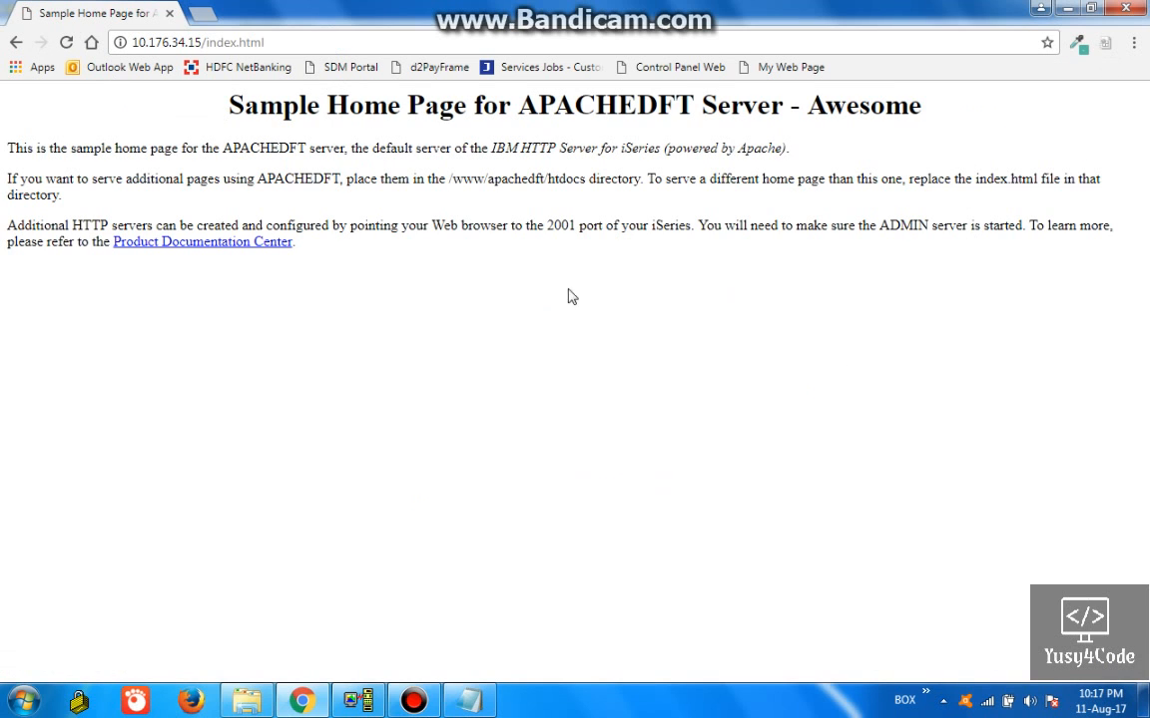
mouse_move(363, 256)
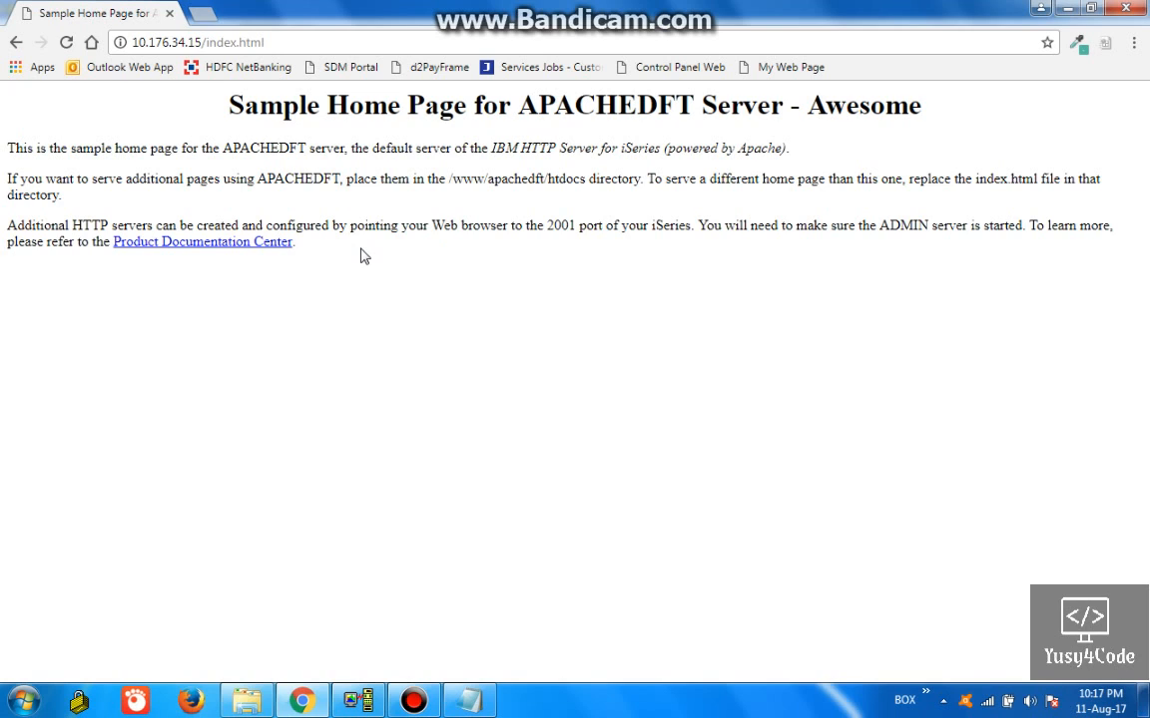
mouse_move(509, 311)
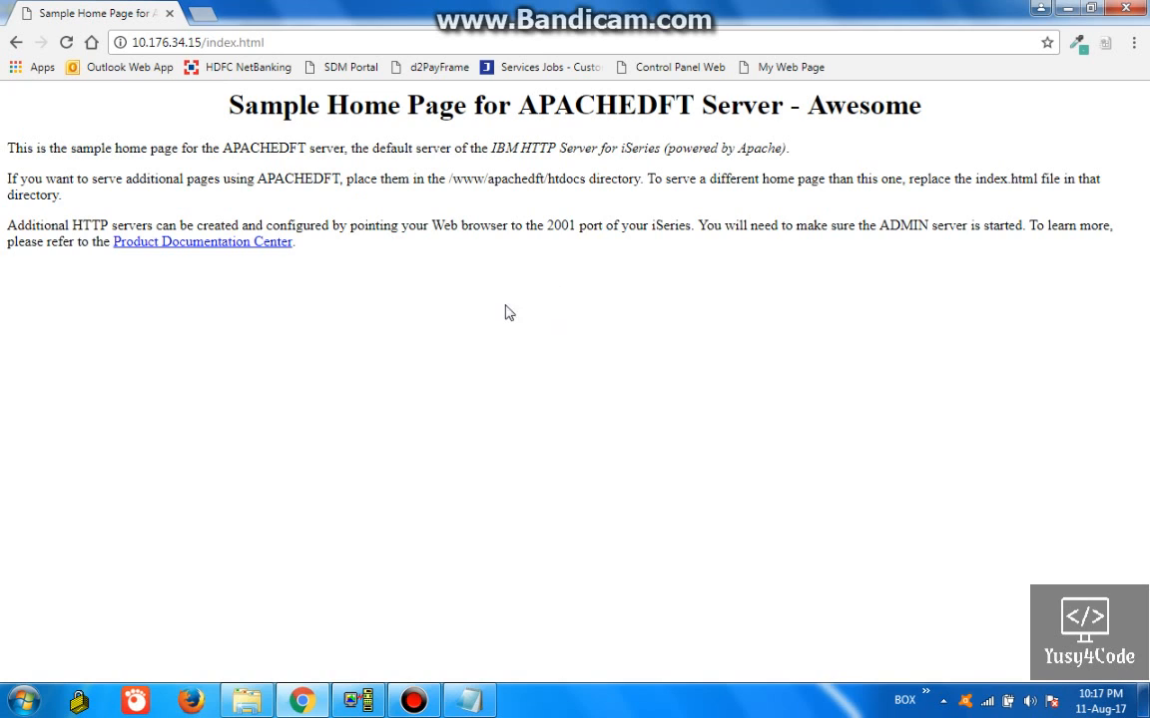
mouse_move(473, 208)
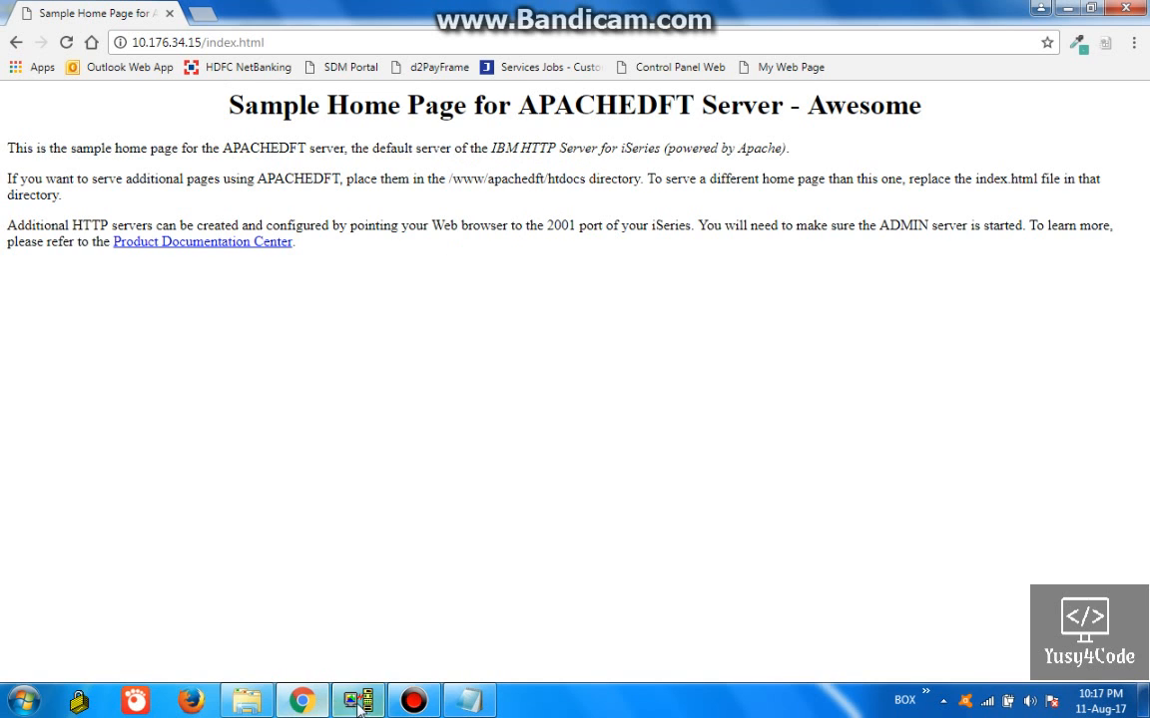
- Run wrklnk '/www' in the emulator and display the apachedft folder with option 5
click(358, 698)
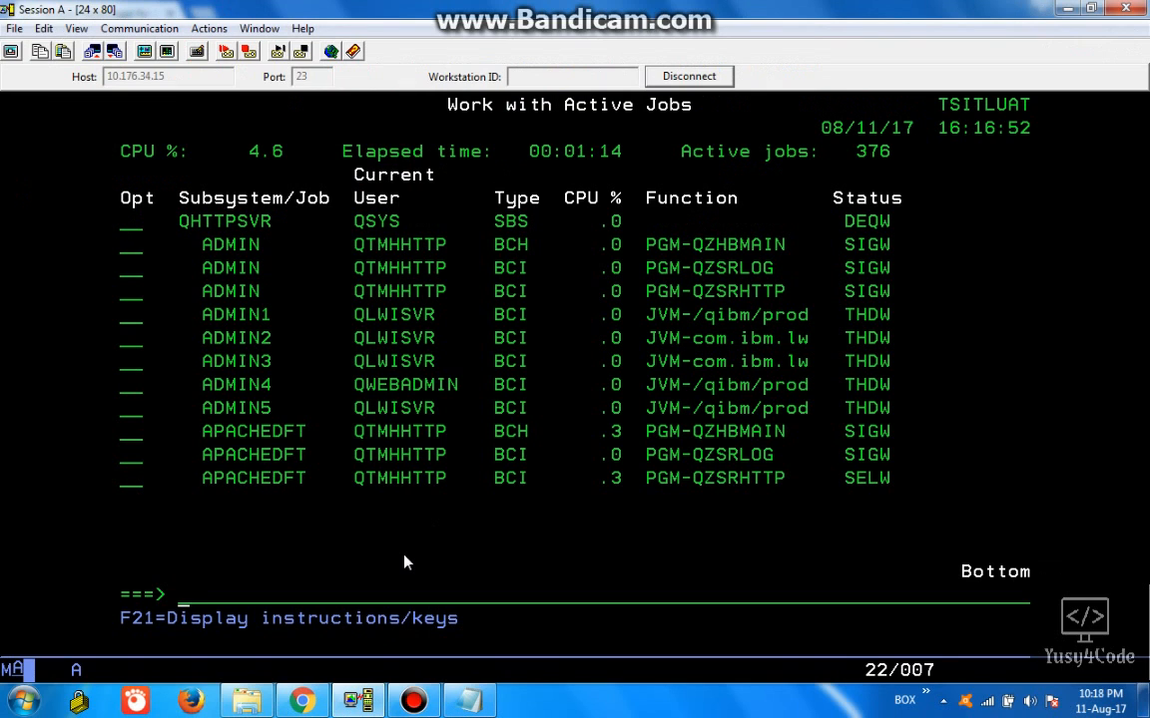
text(wrklnk '/www)
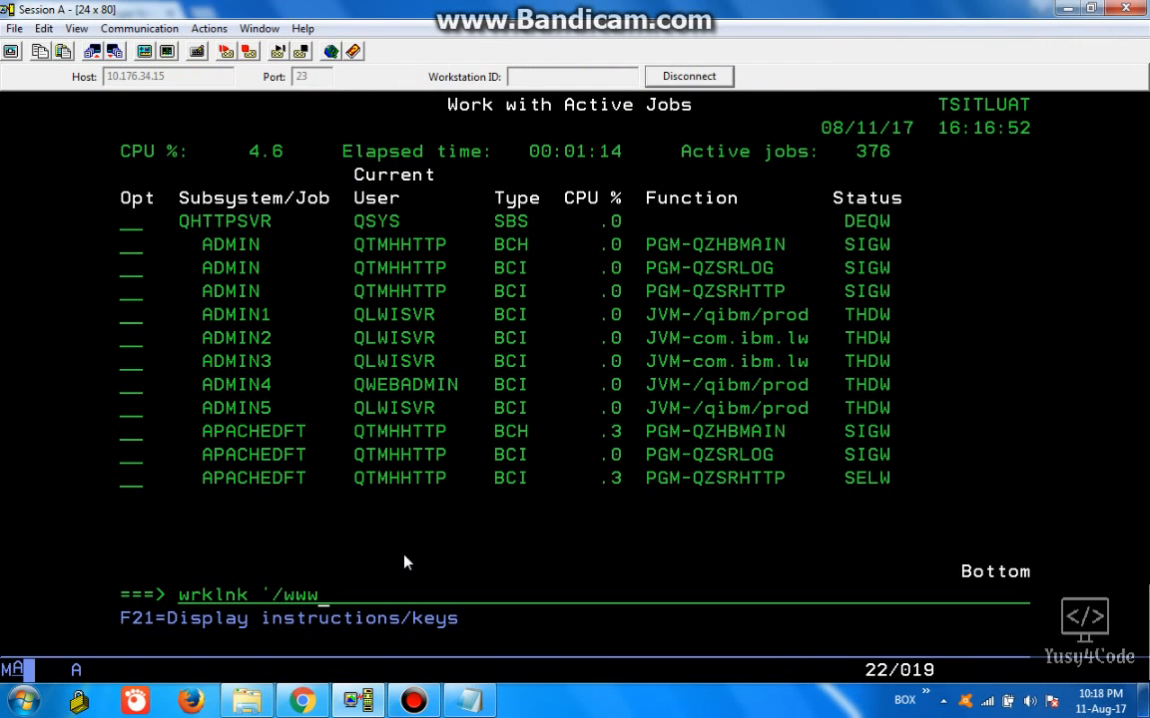
key(Enter)
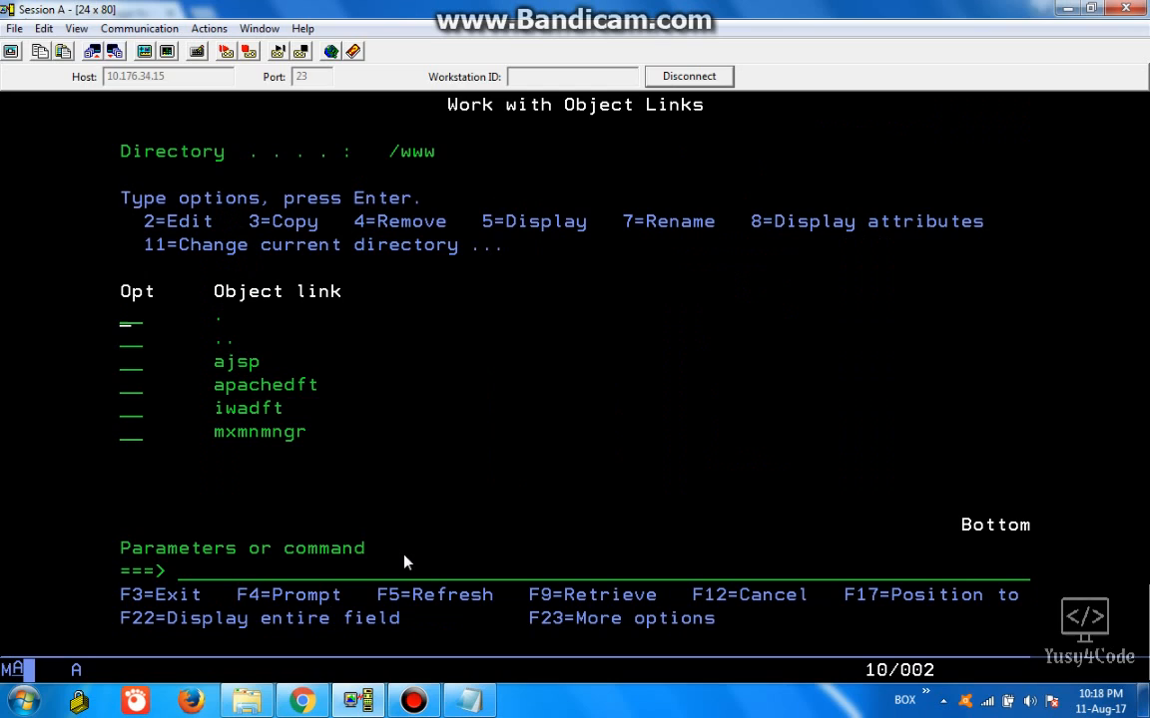
text(5)
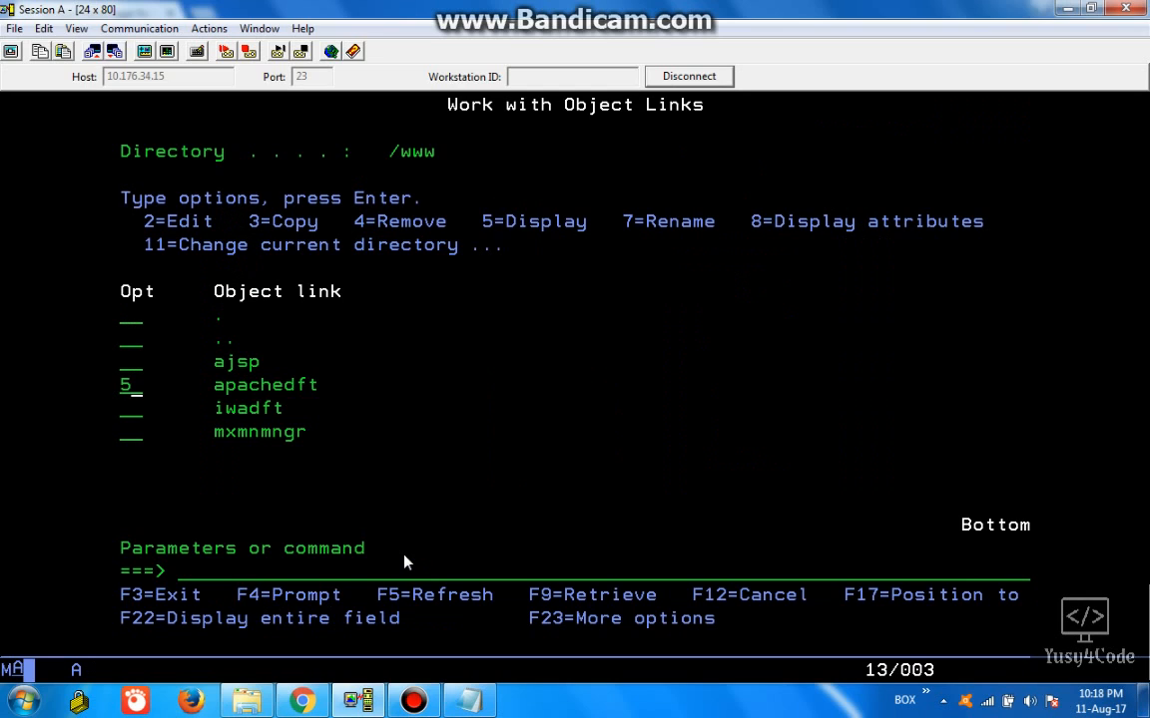
key(Enter)
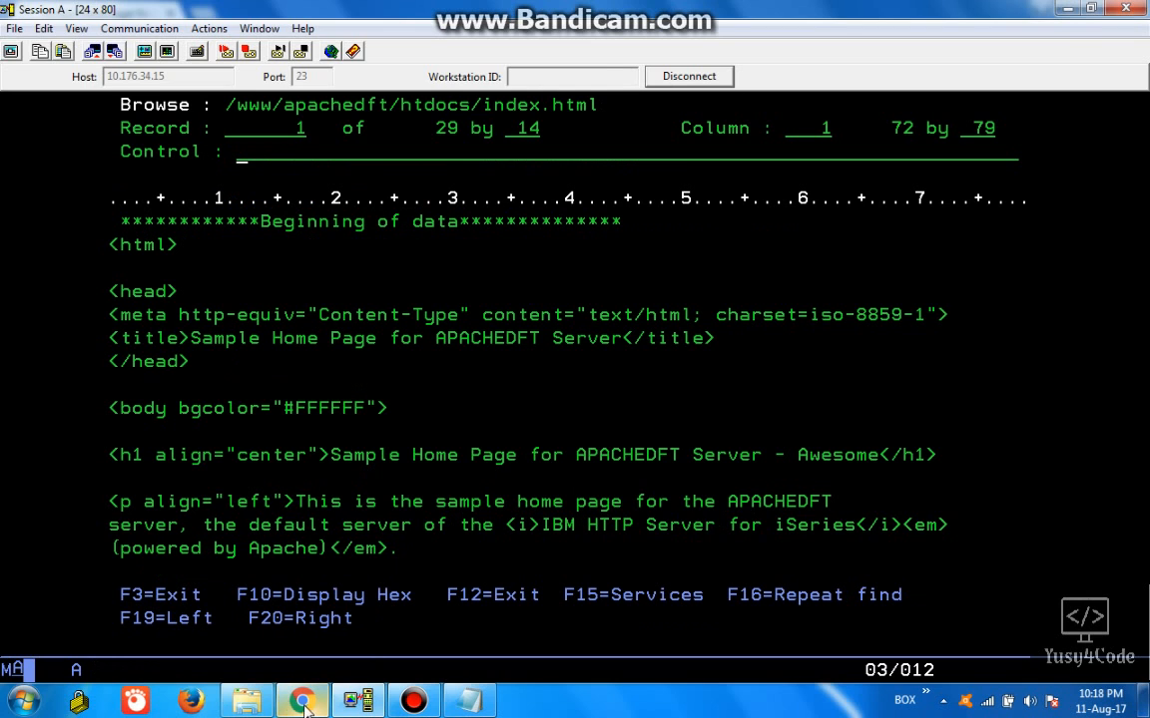
mouse_move(423, 595)
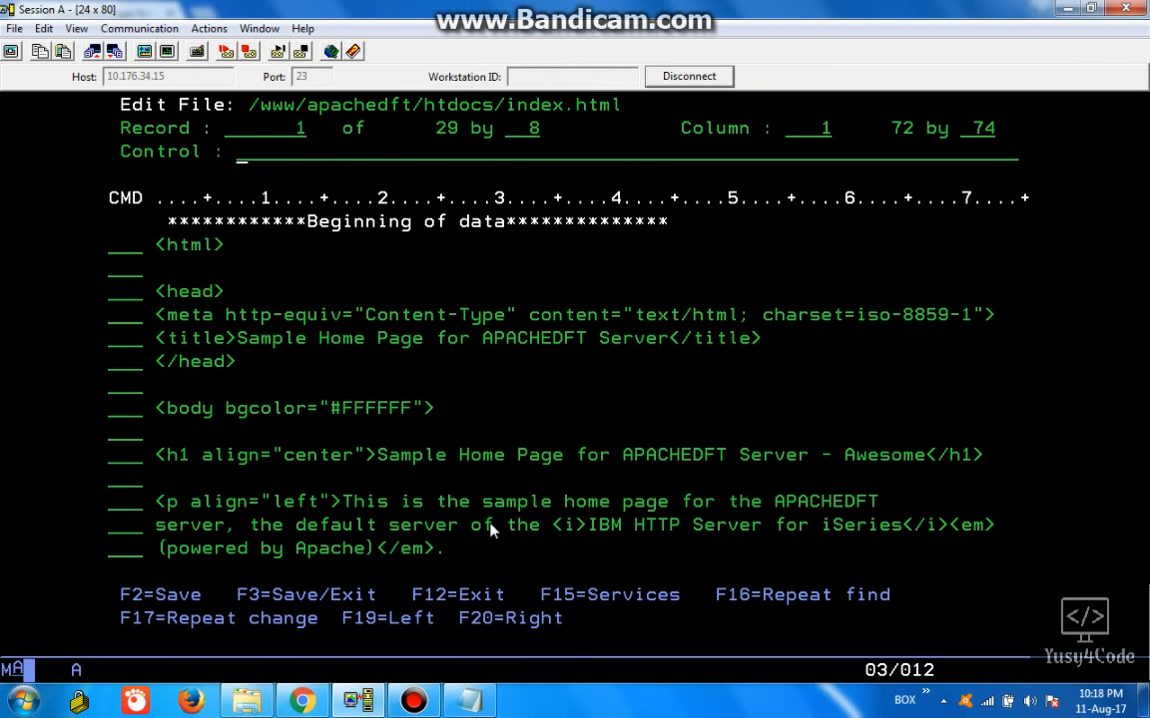
mouse_move(738, 515)
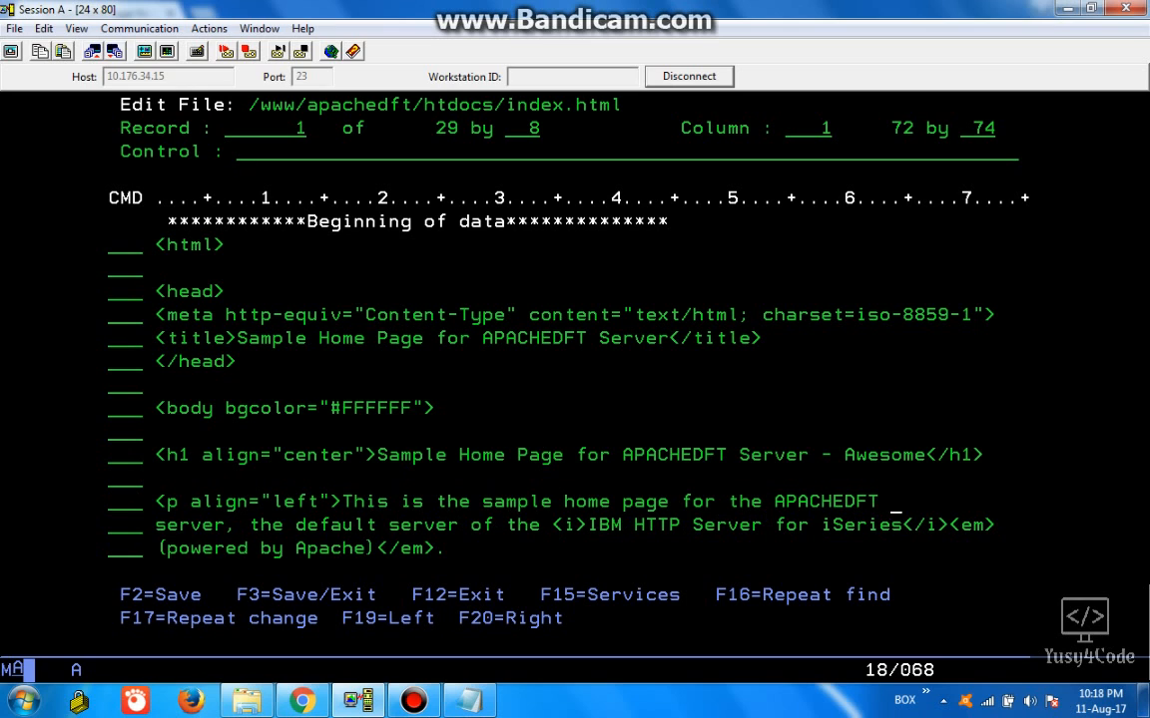
- Insert 'xxxxx' after APACHEDFT in the first paragraph of index.html
text(xxxxx)
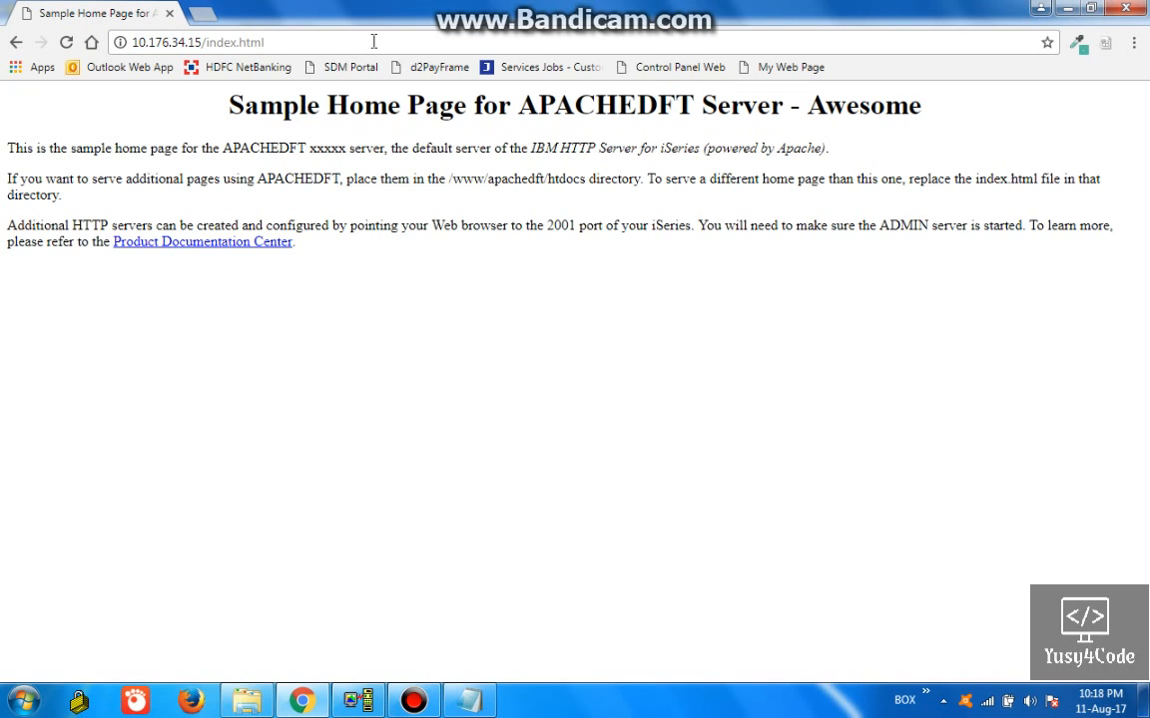
- Reload 10.176.34.15/index.html in Chrome to show the 'APACHEDFT xxxxx server' text
double_click(327, 147)
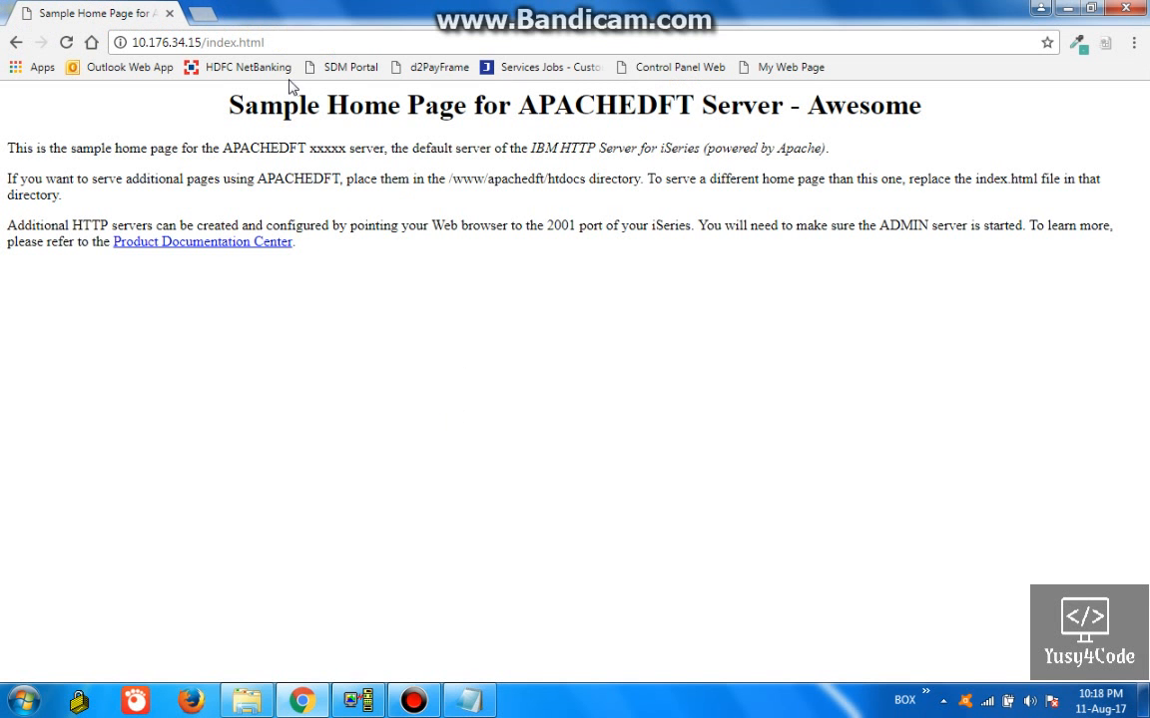
click(200, 42)
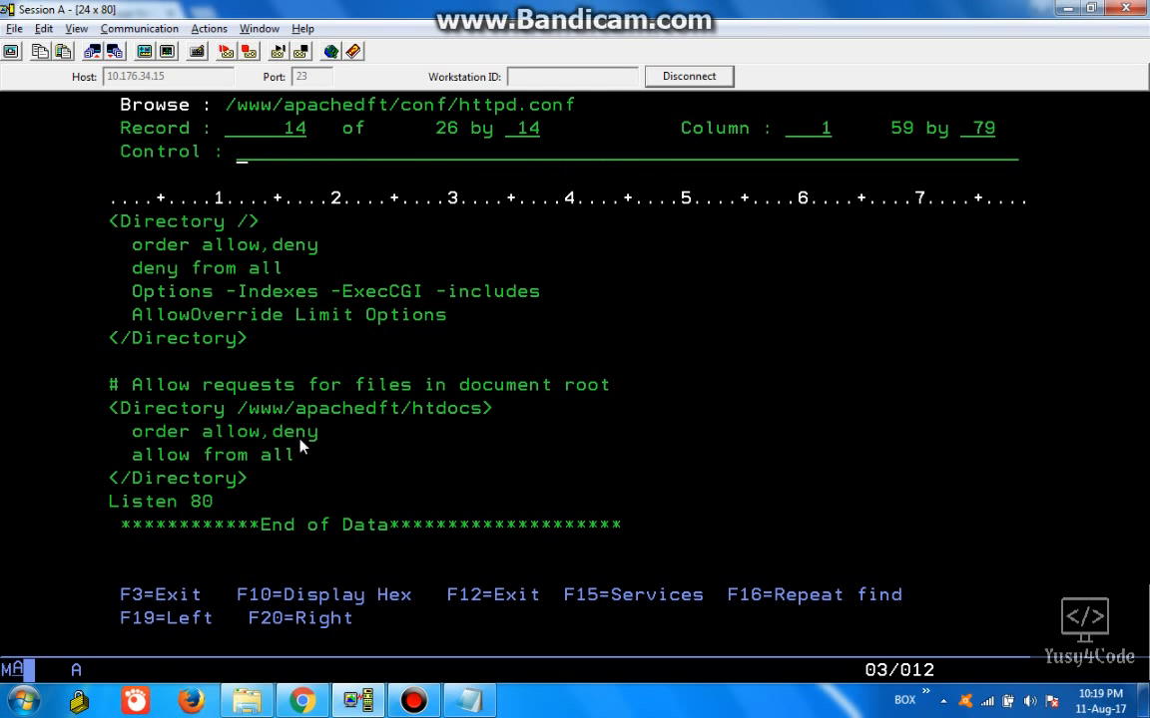
mouse_move(347, 419)
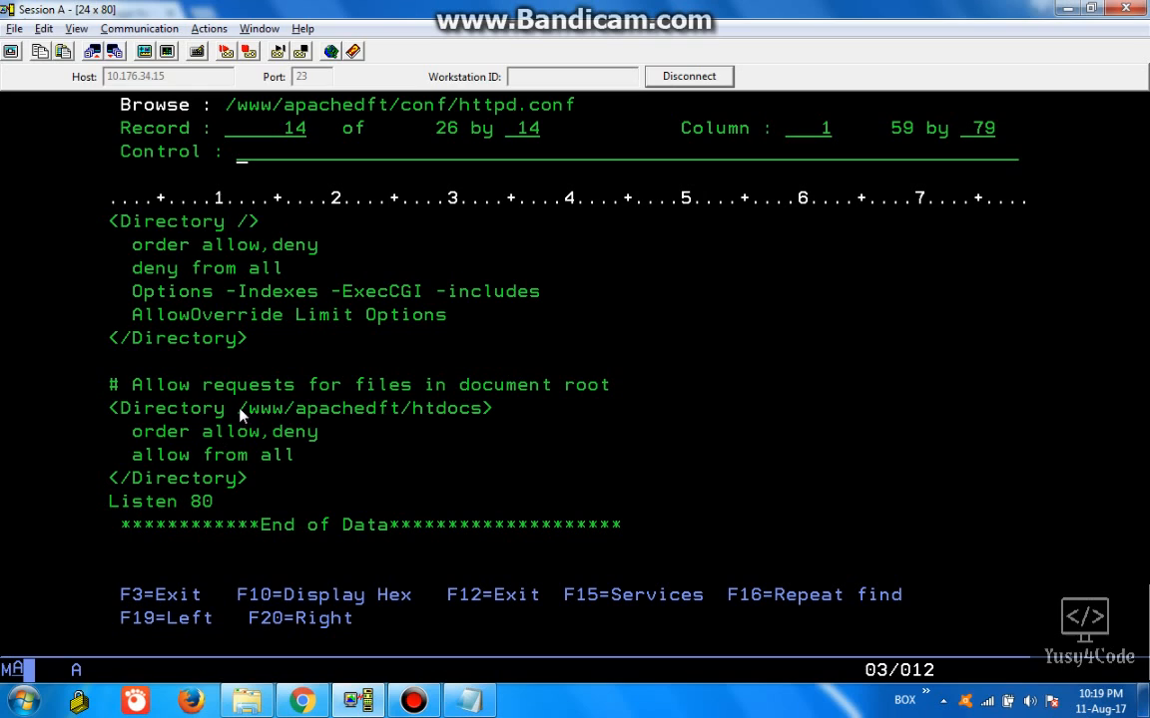
mouse_move(475, 427)
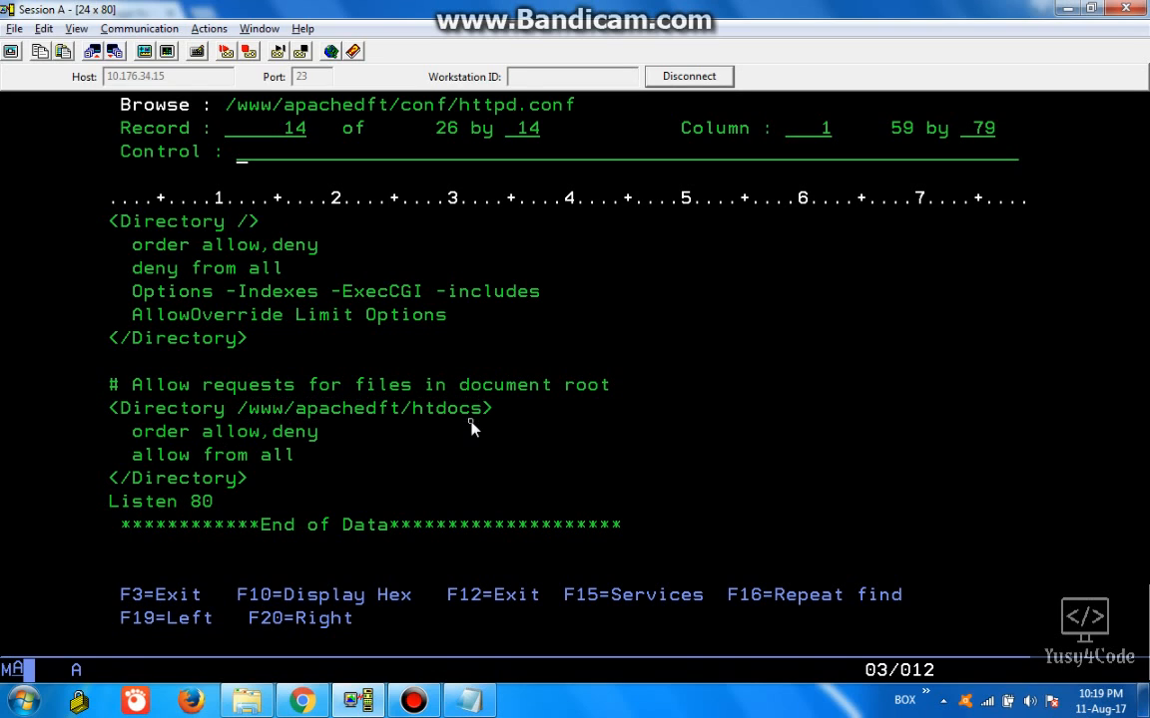
mouse_move(180, 507)
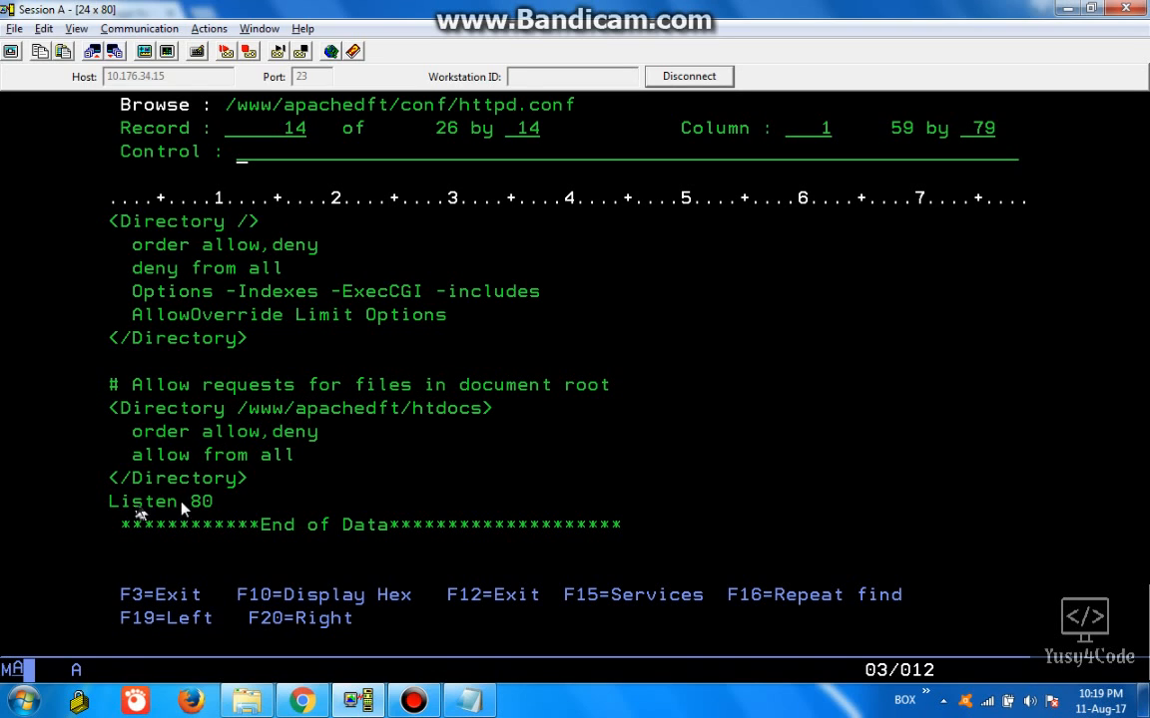
mouse_move(295, 495)
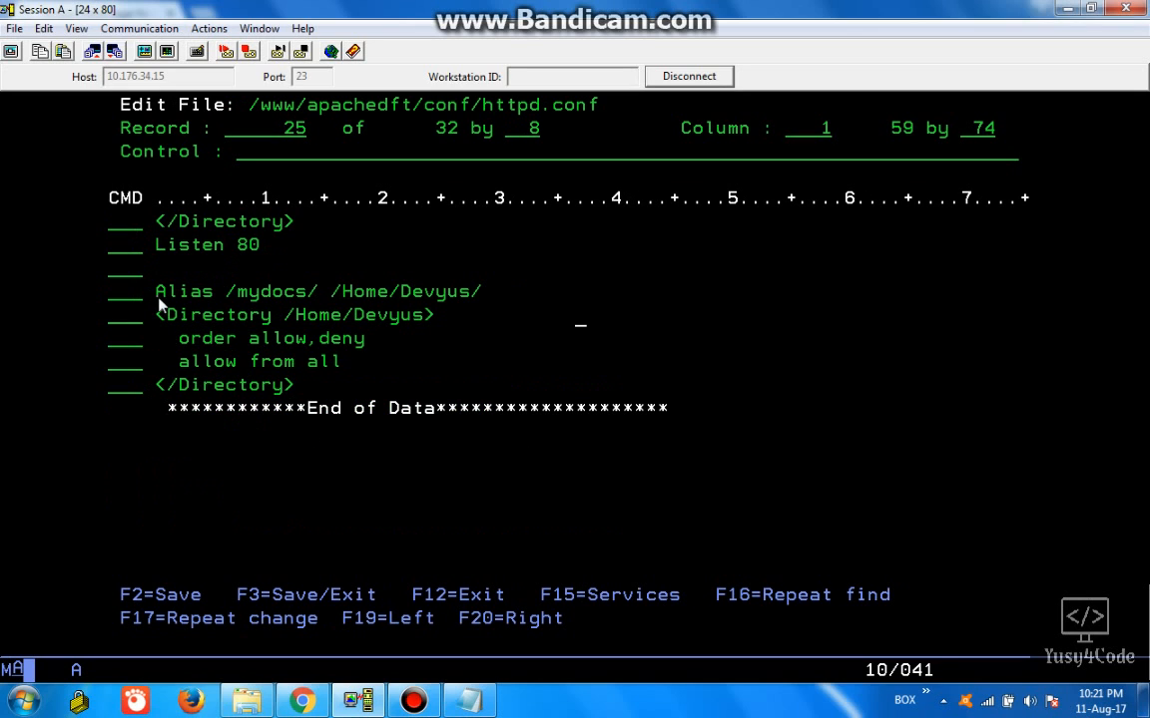
mouse_move(240, 363)
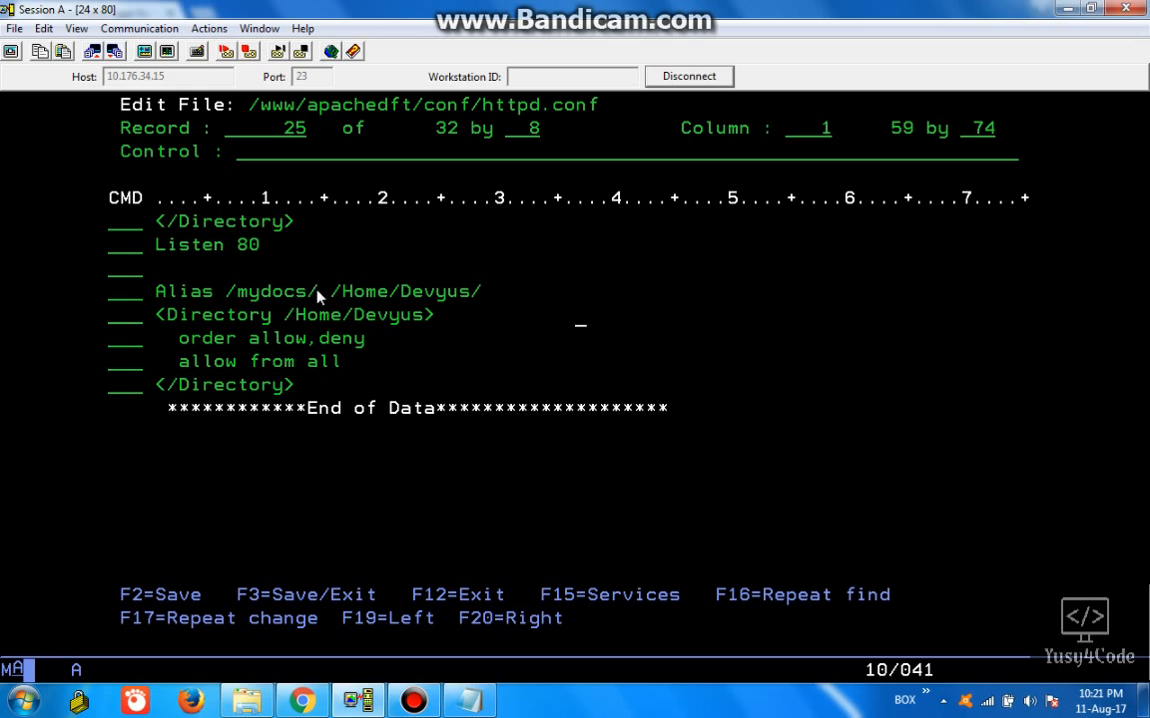
mouse_move(184, 338)
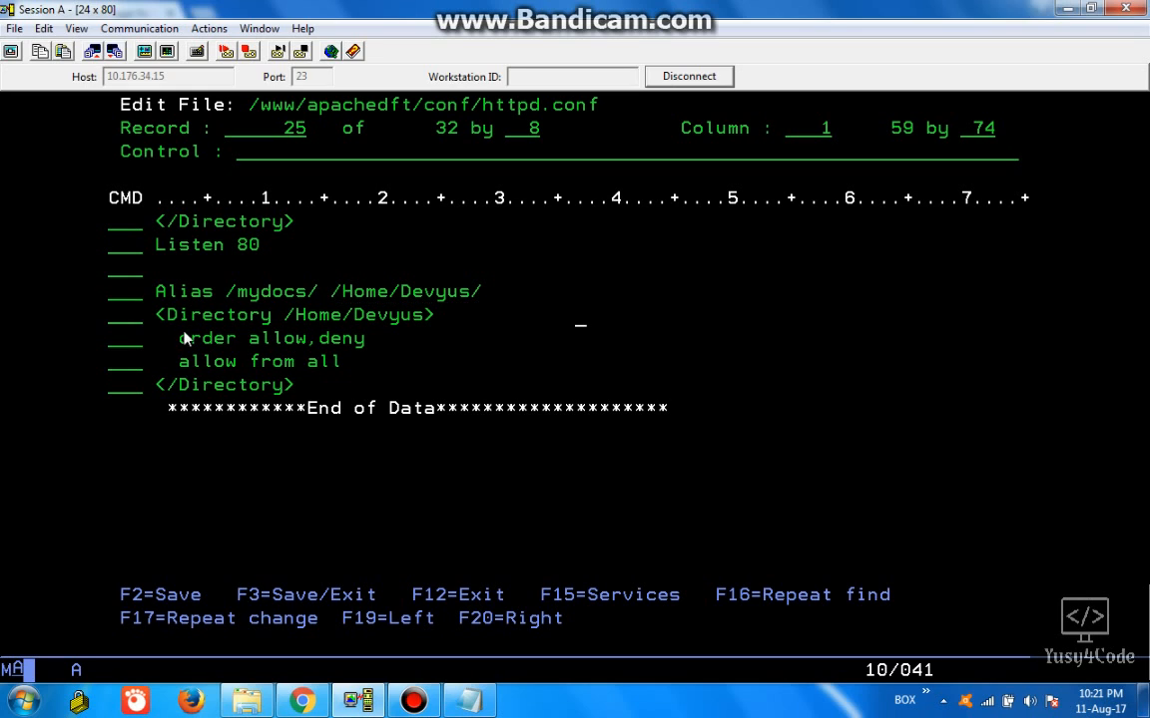
mouse_move(251, 360)
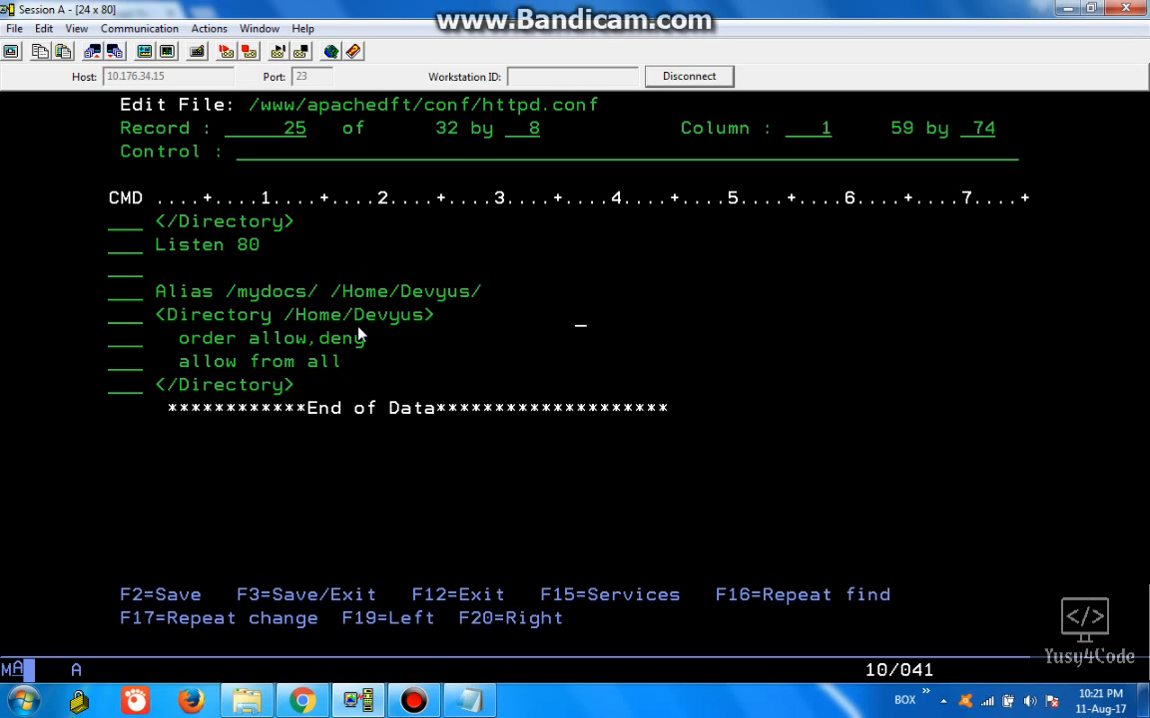
mouse_move(419, 514)
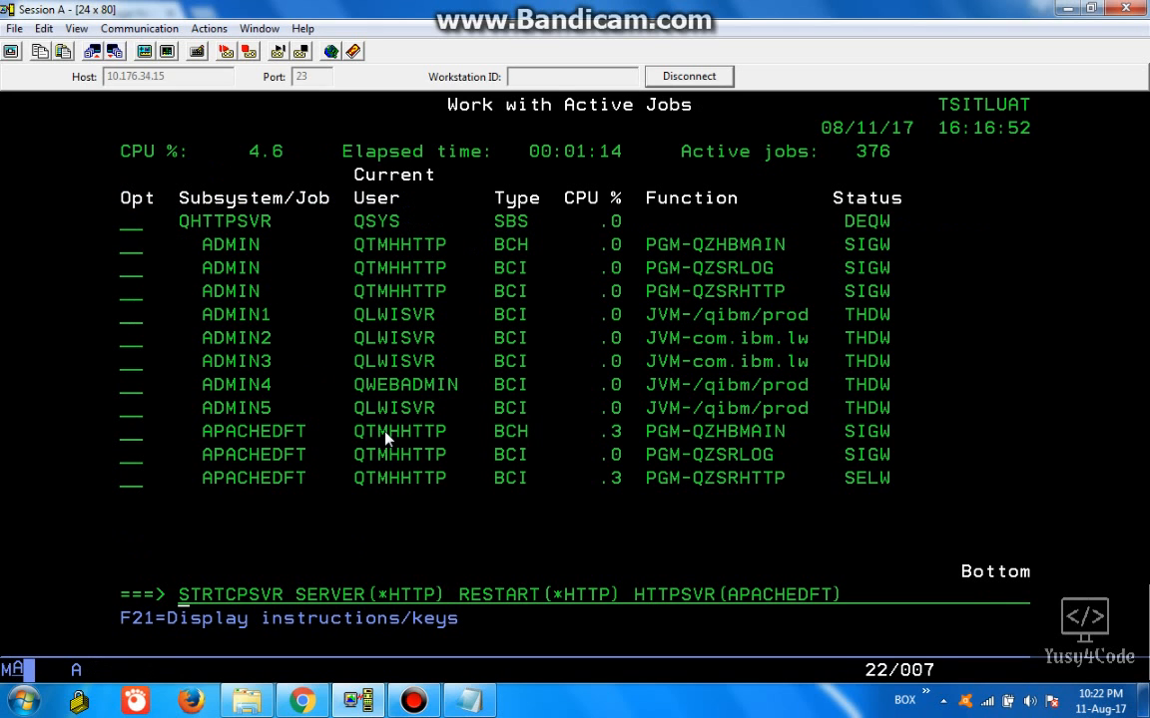
mouse_move(291, 613)
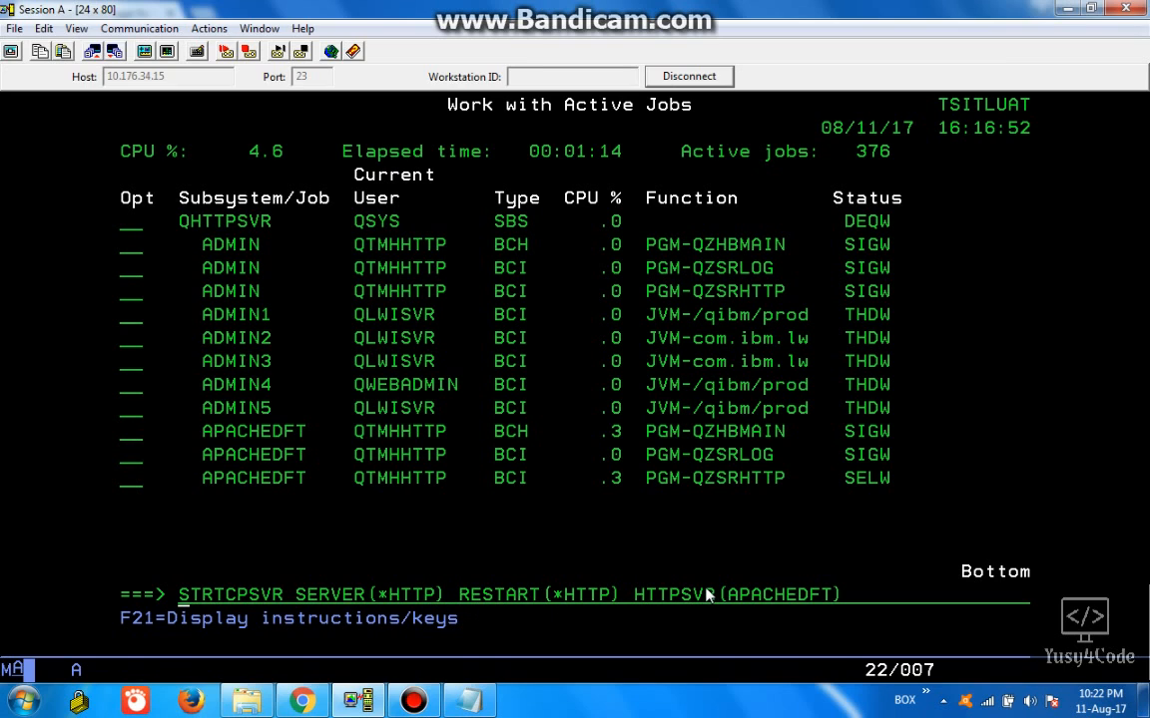
- Submit the APACHEDFT restart command, then begin a WRKLNK command for the home directory
key(Enter)
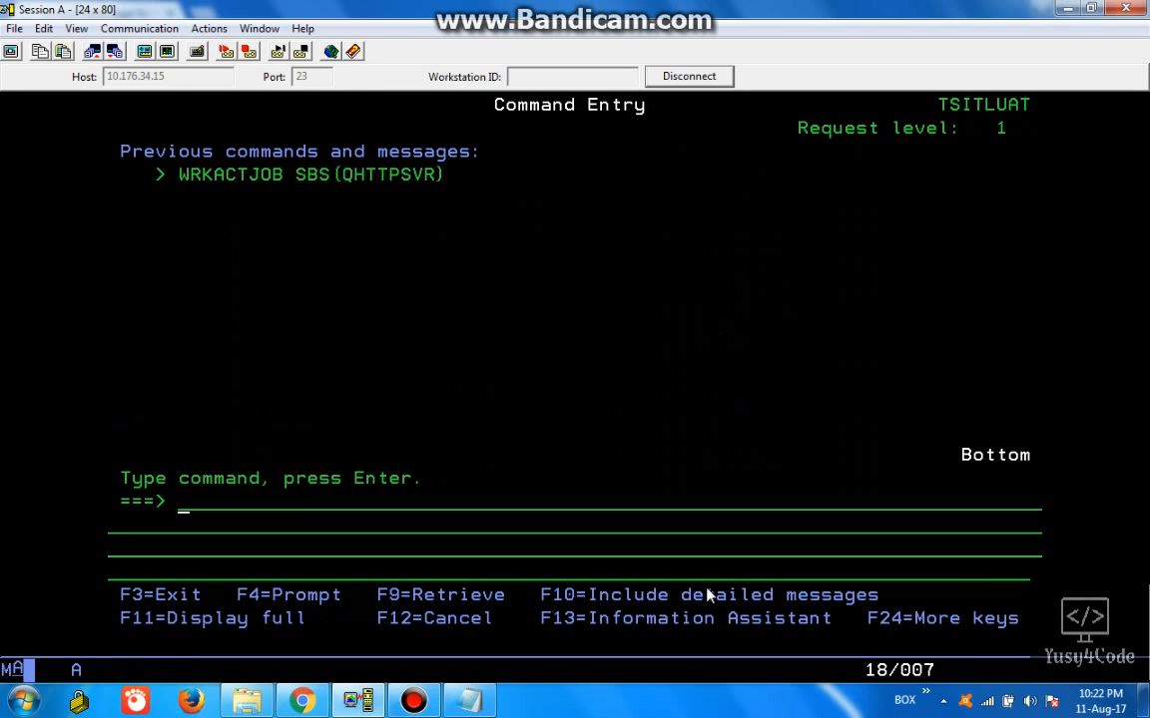
text(wr)
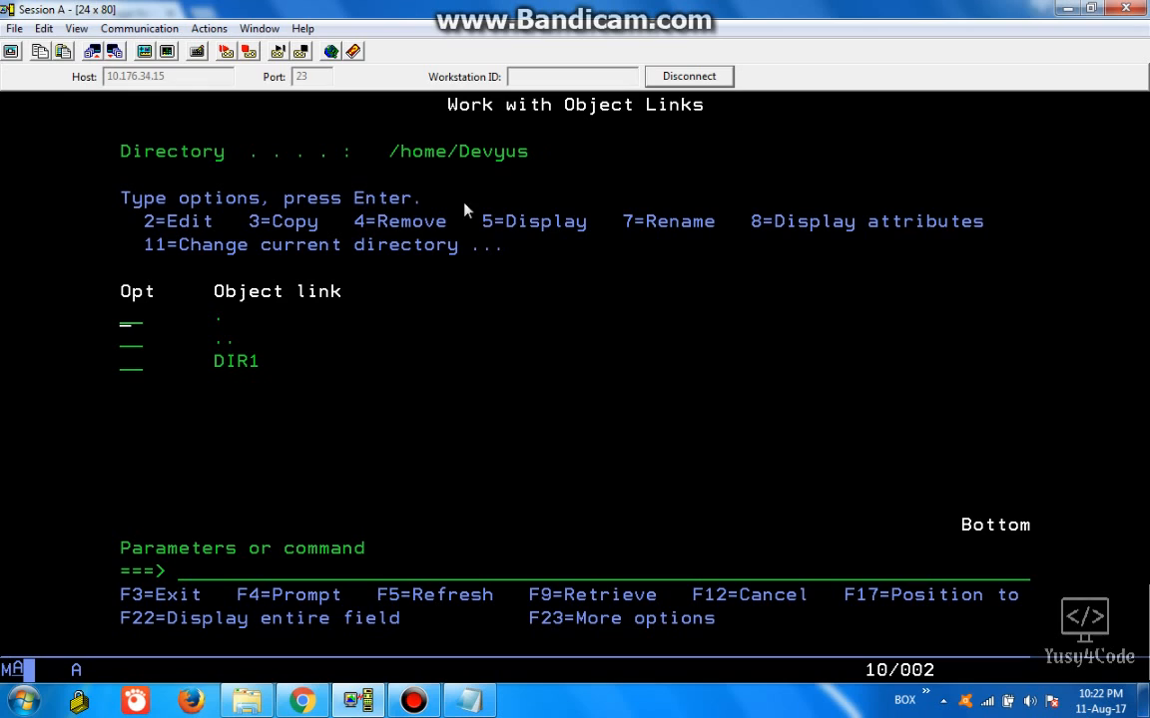
mouse_move(419, 379)
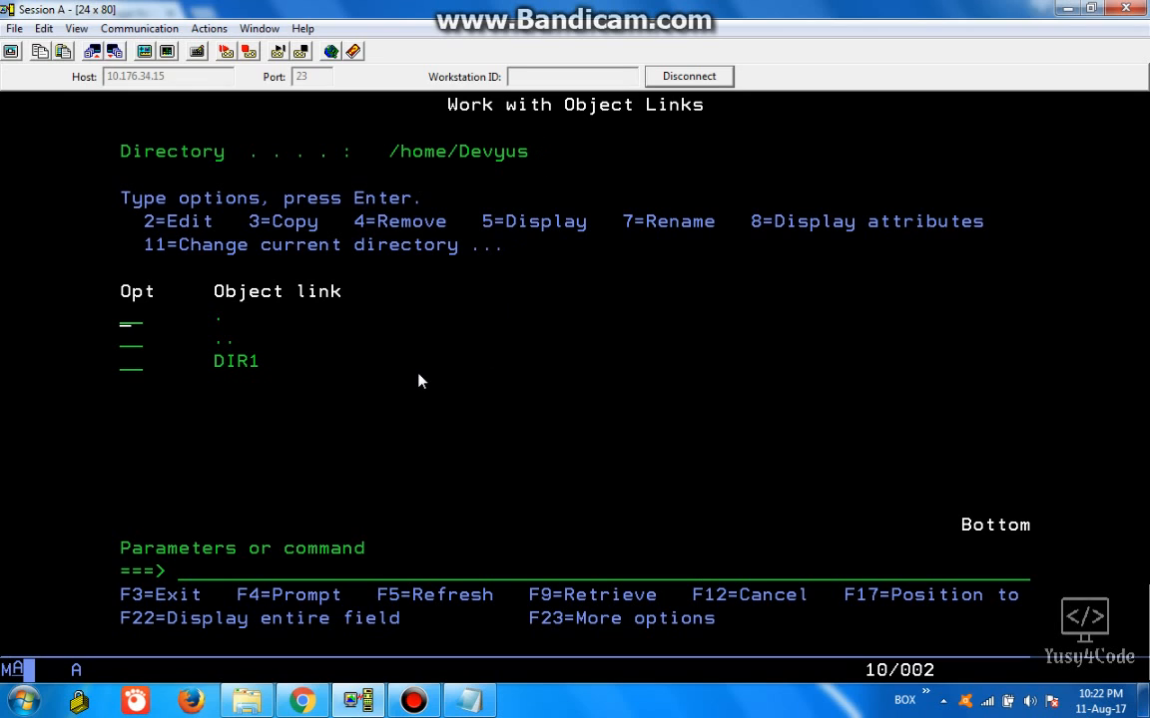
- Run EDTF STMF('/home/devyus/welcome.html') to create the welcome page for editing
text(EDTF STMF('/home/devyus/welcome.html'))
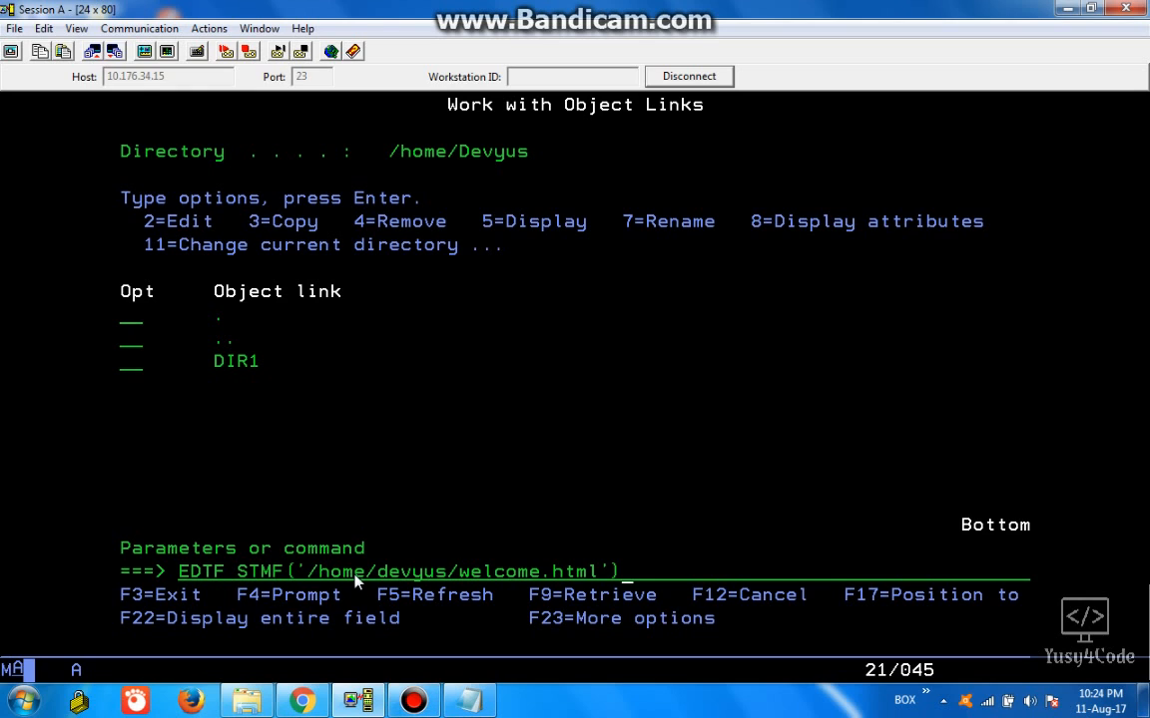
key(Enter)
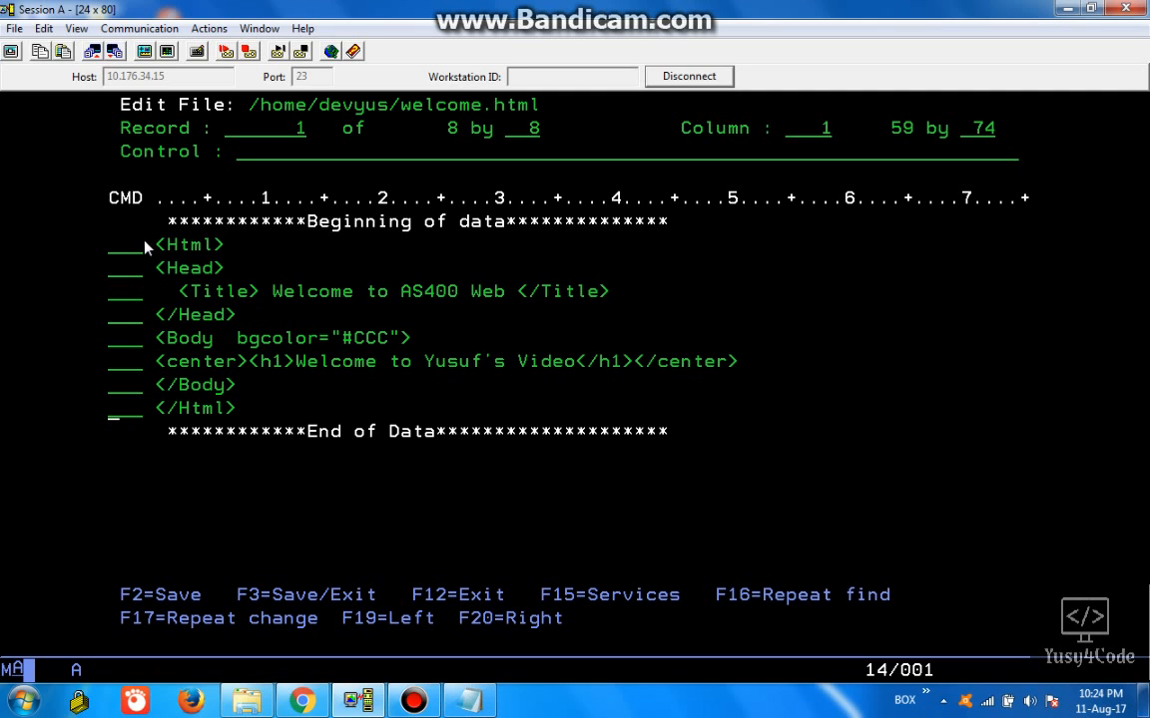
mouse_move(388, 381)
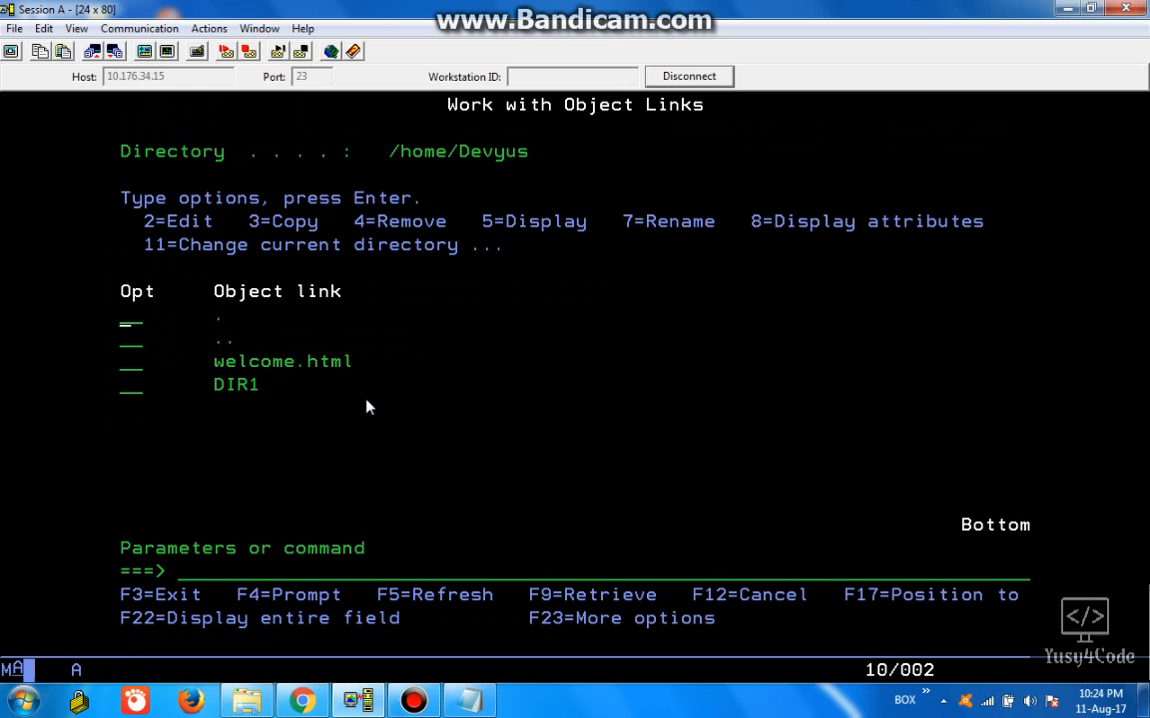
mouse_move(487, 160)
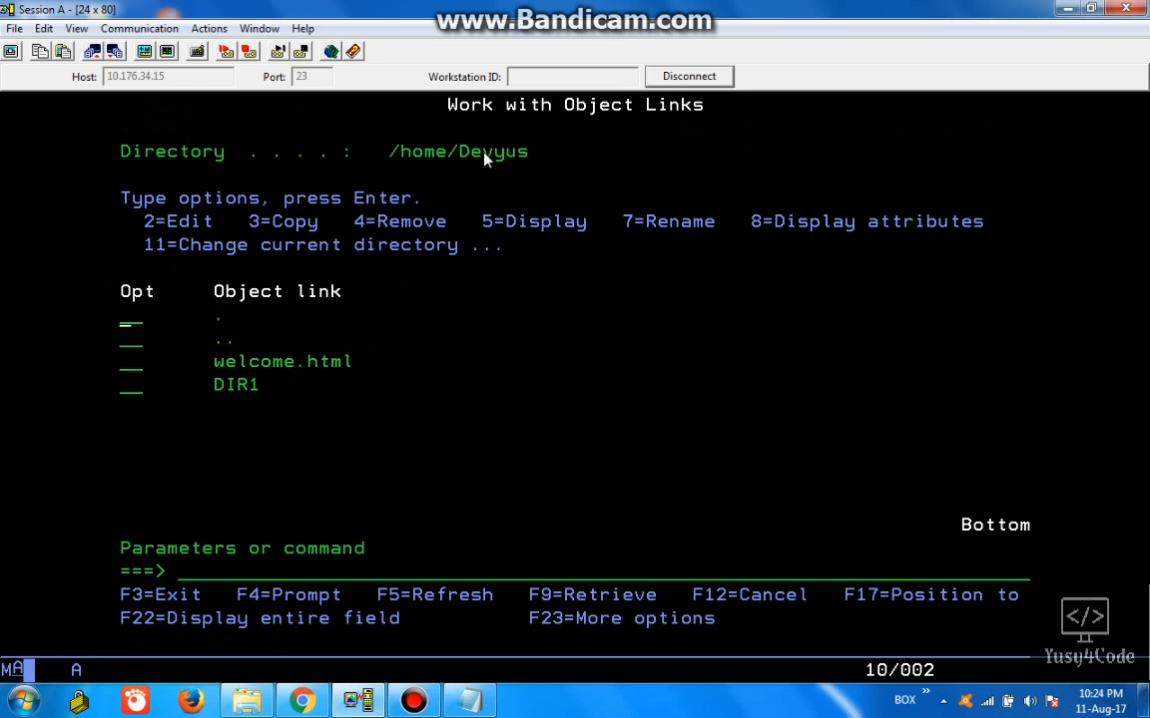
mouse_move(501, 184)
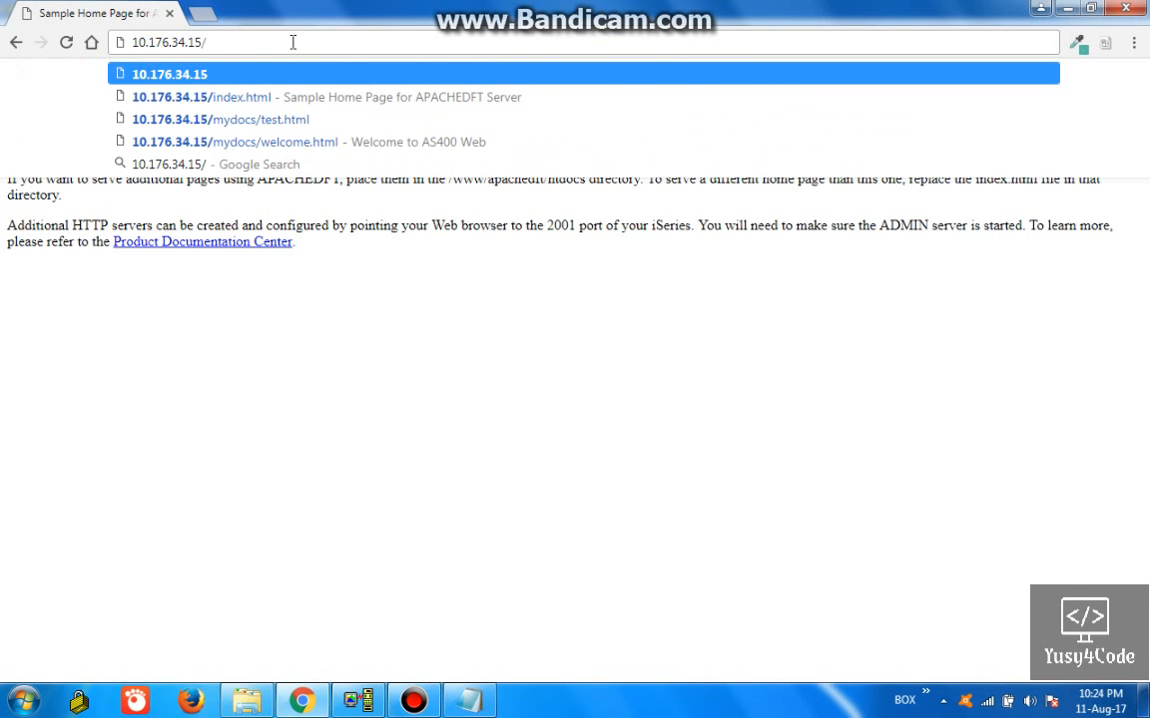
- Load 10.176.34.15/mydocs/welcome.html in Chrome, showing 'Welcome to Yusuf's Video'
text(mydocs/welcome.html)
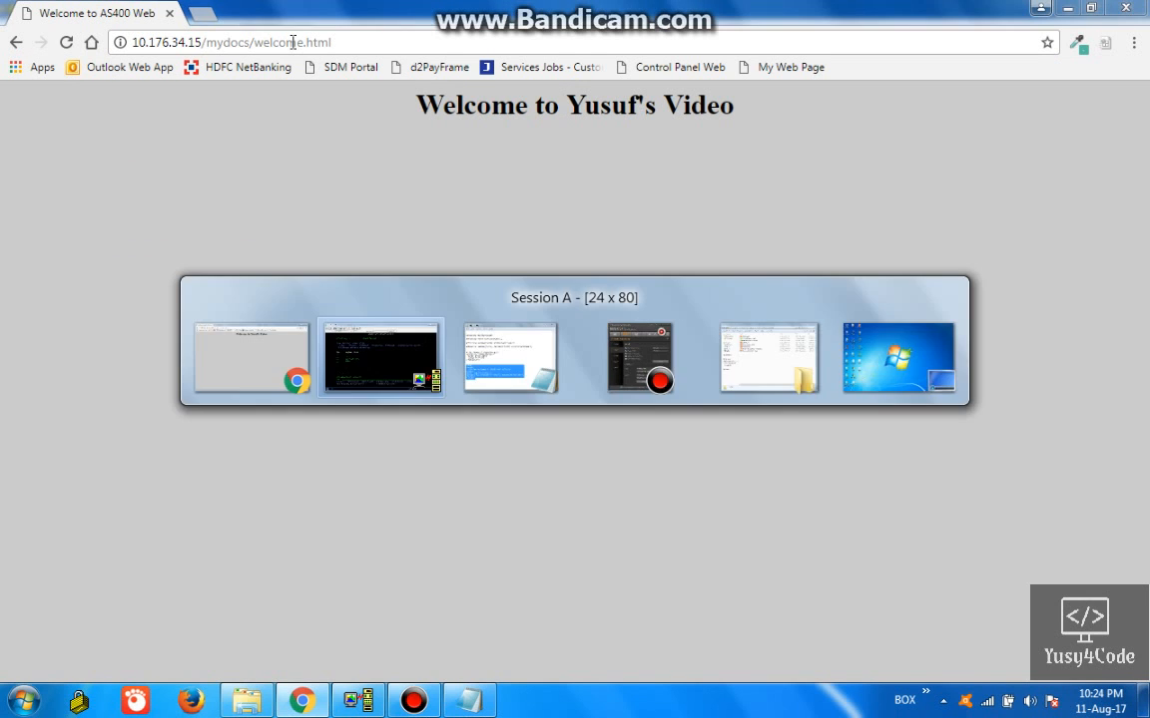
click(381, 357)
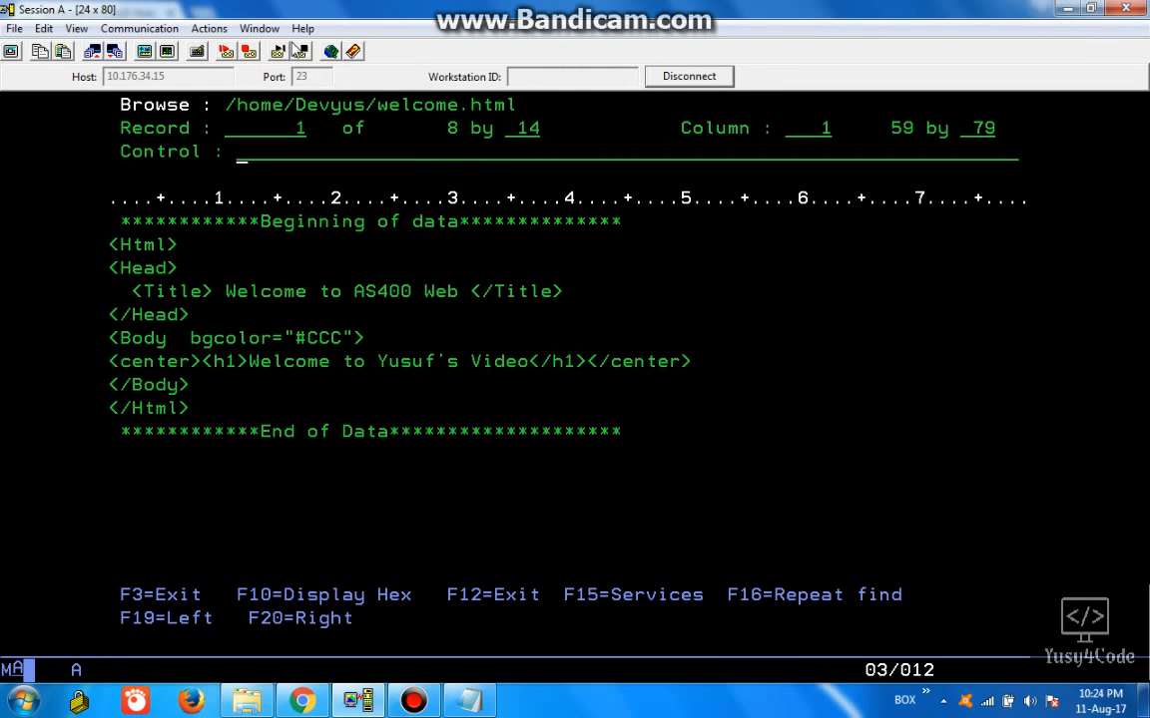
mouse_move(555, 511)
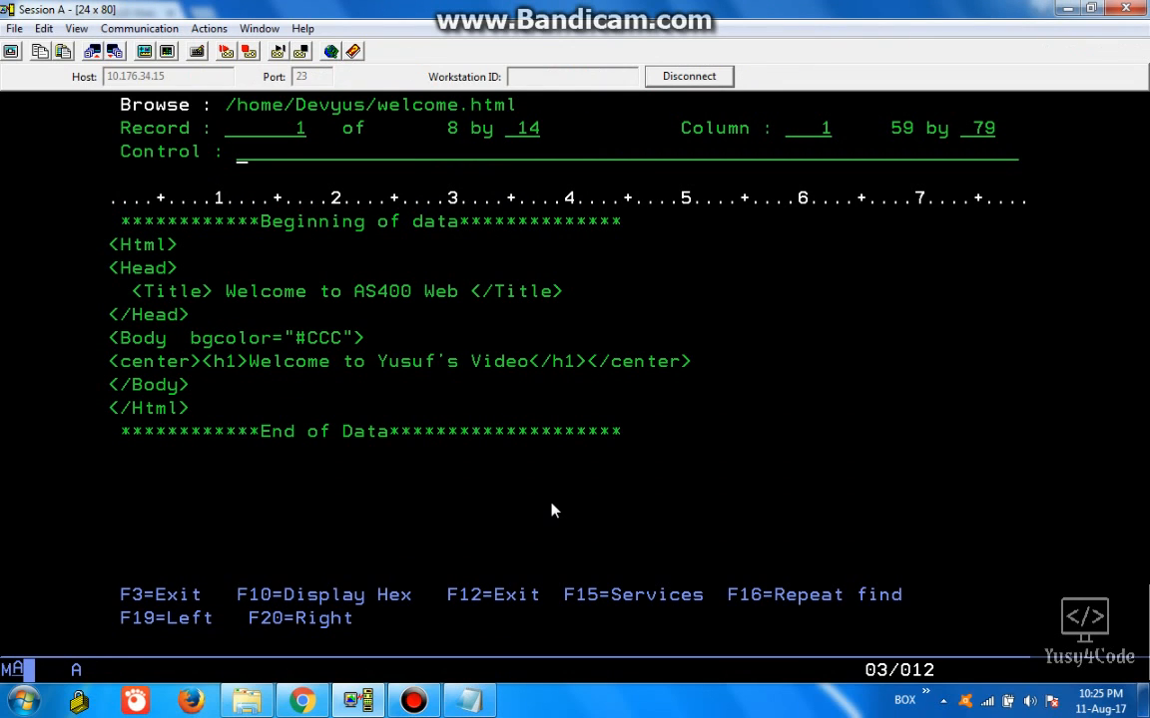